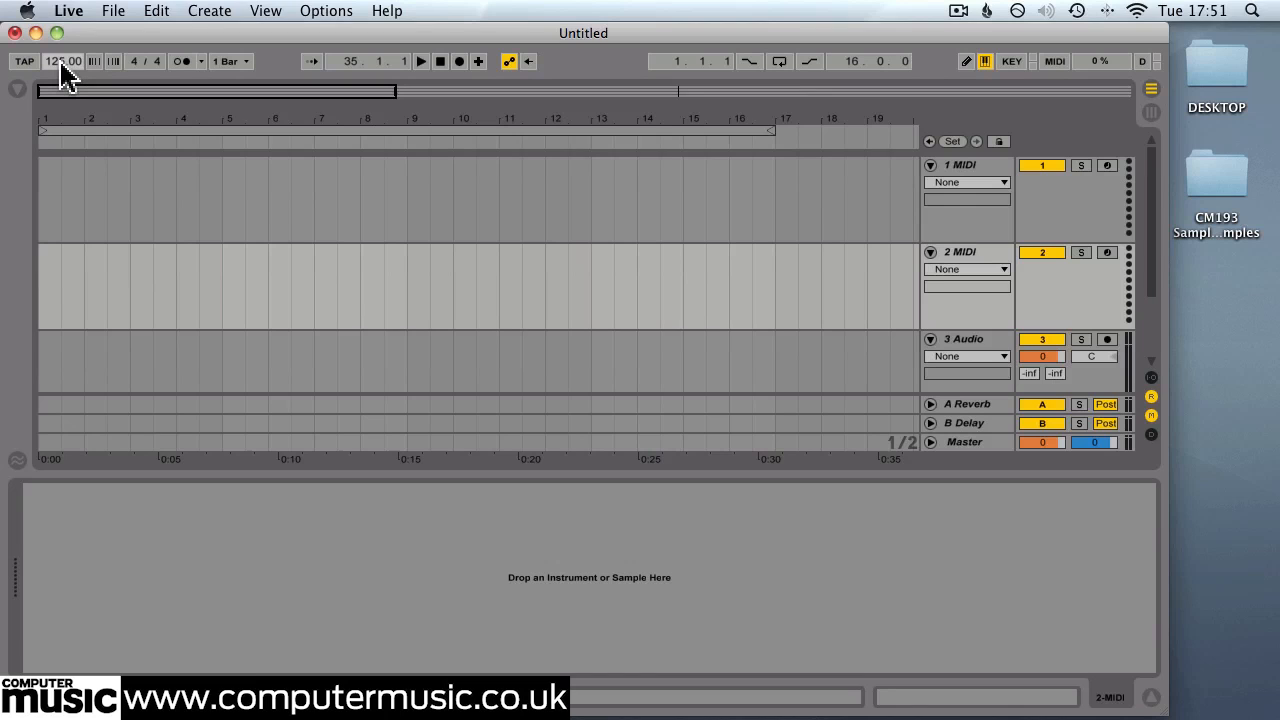
Set the tempo to 125 BPM and show all results for the 'sampler' search
click(960, 165)
text(sampler)
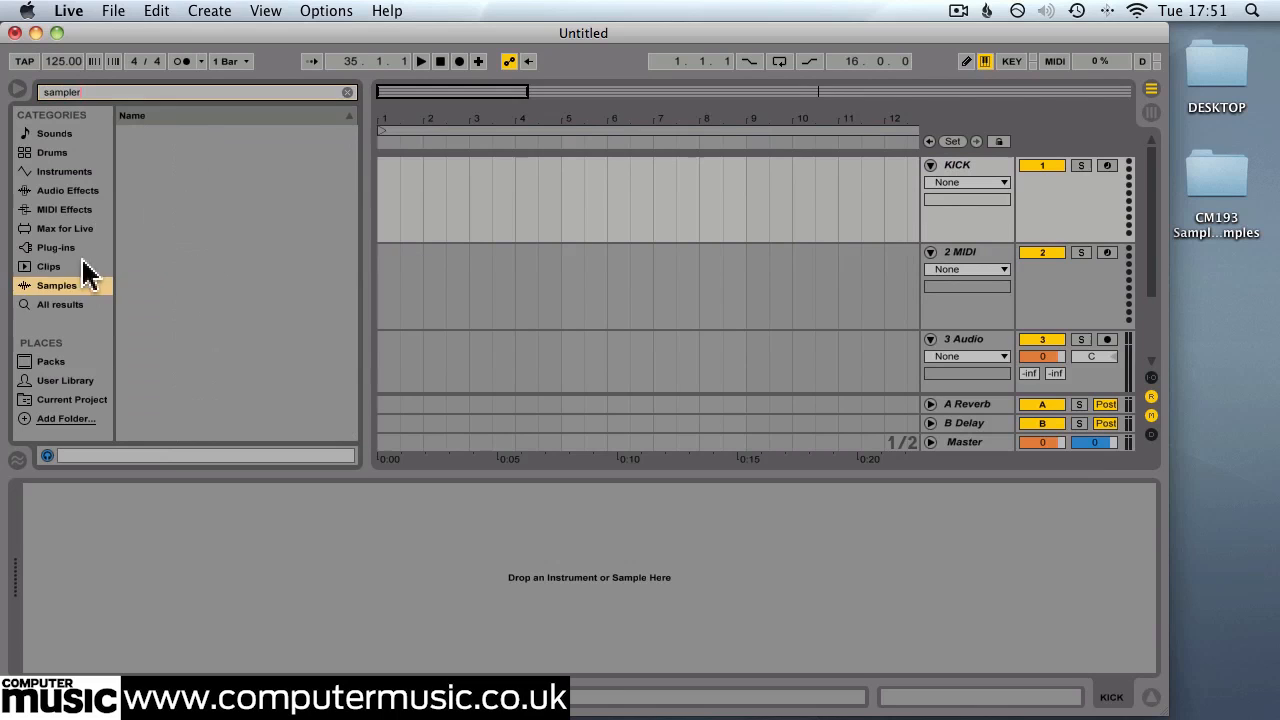
click(59, 304)
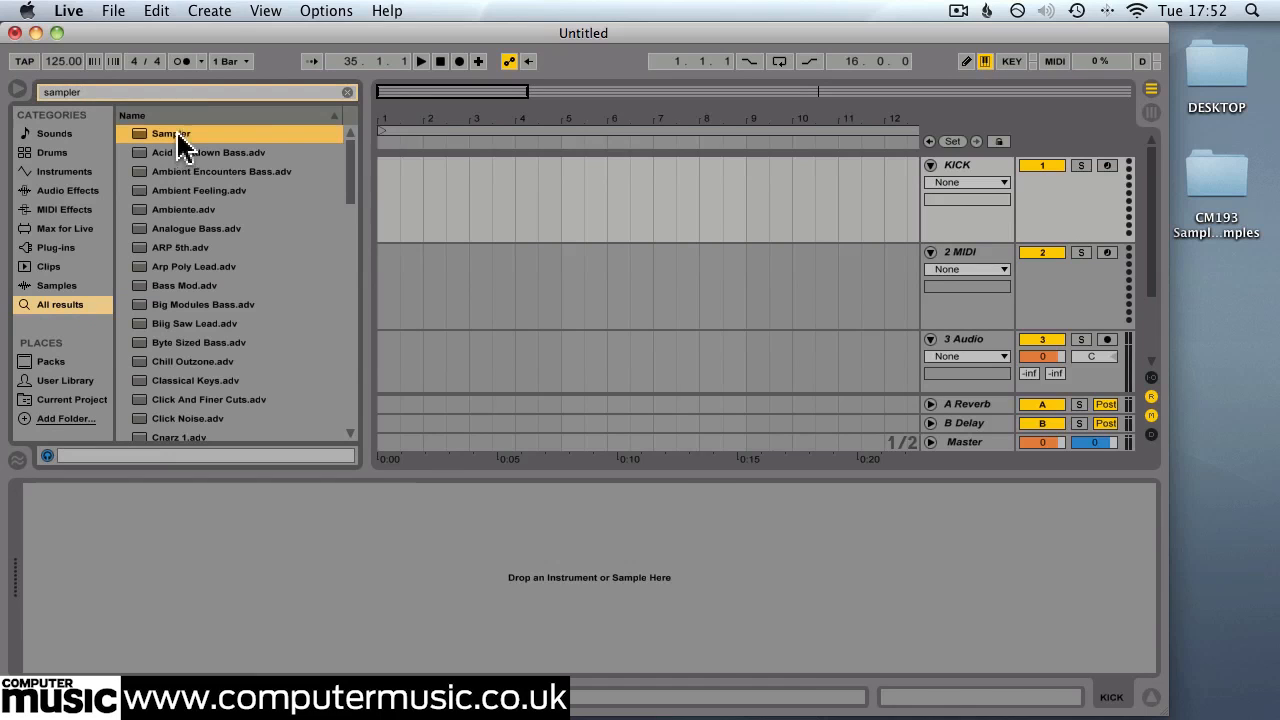
Load Sampler onto KICK and create the 16-bar kick clip with Kick_Hissy_SP01
double_click(171, 133)
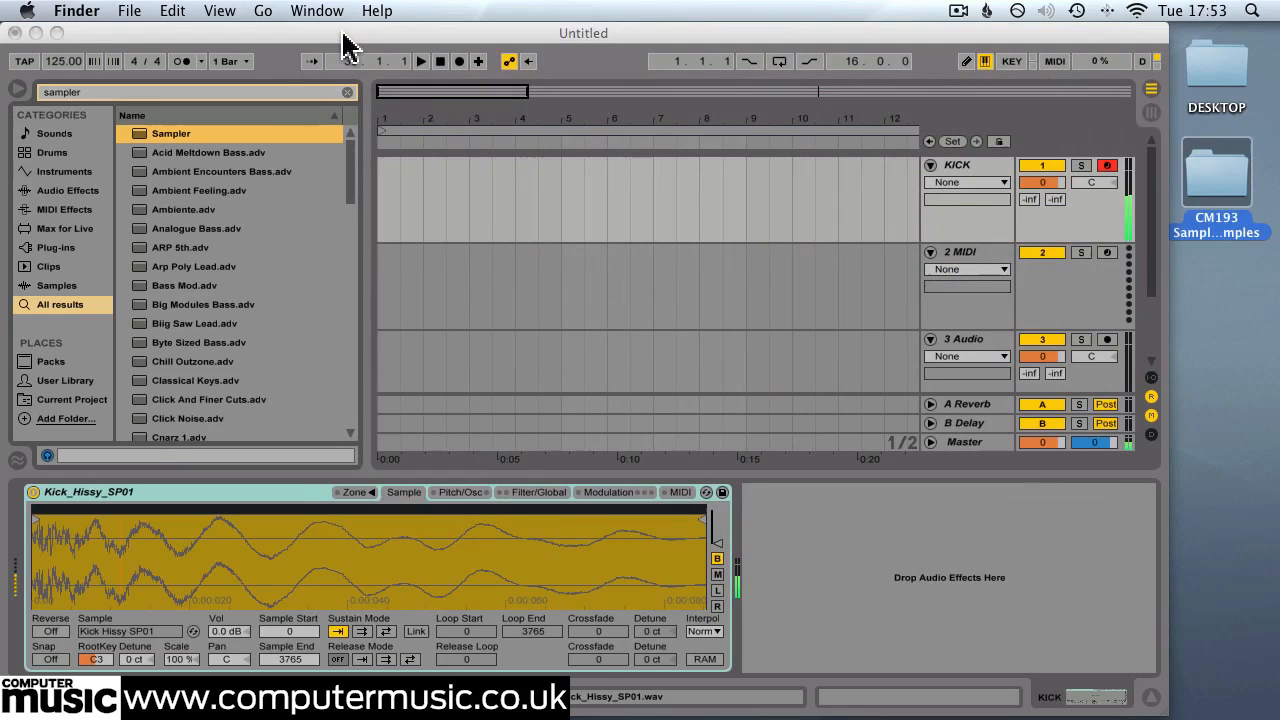
right_click(400, 175)
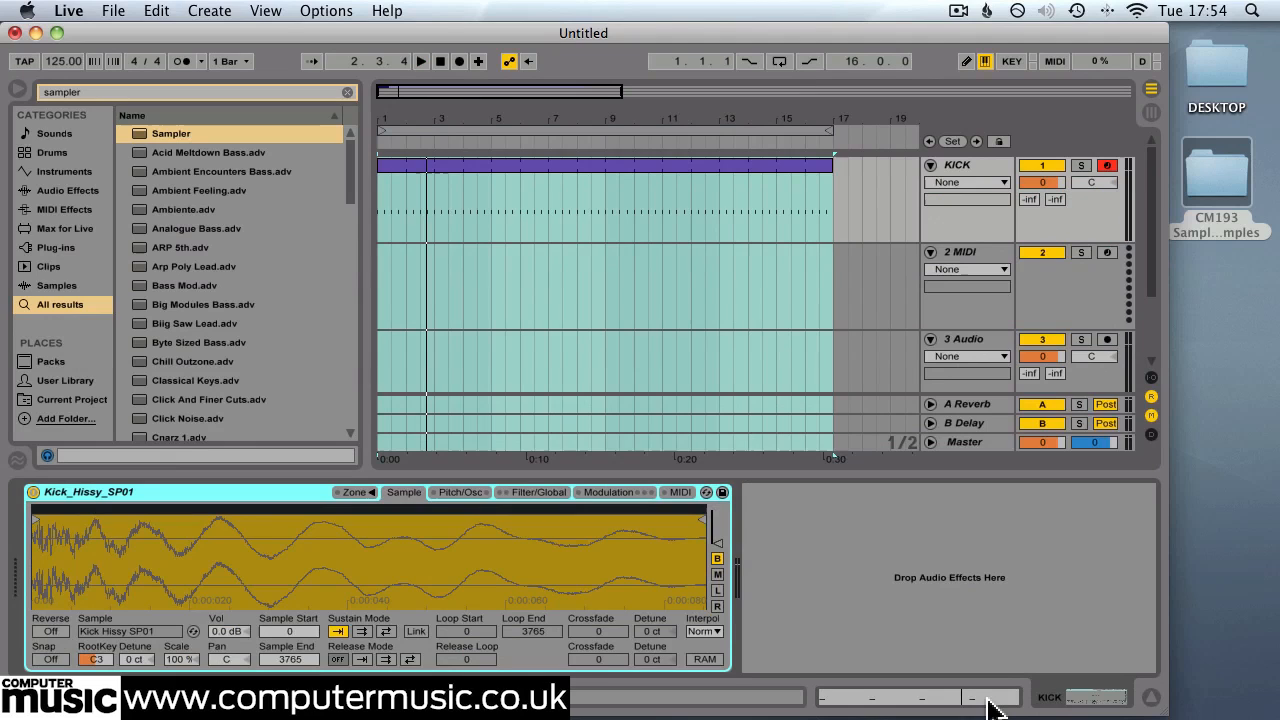
Clear the browser search and search 'drums-kic' to find the Drums-Kick Compressor preset
click(347, 92)
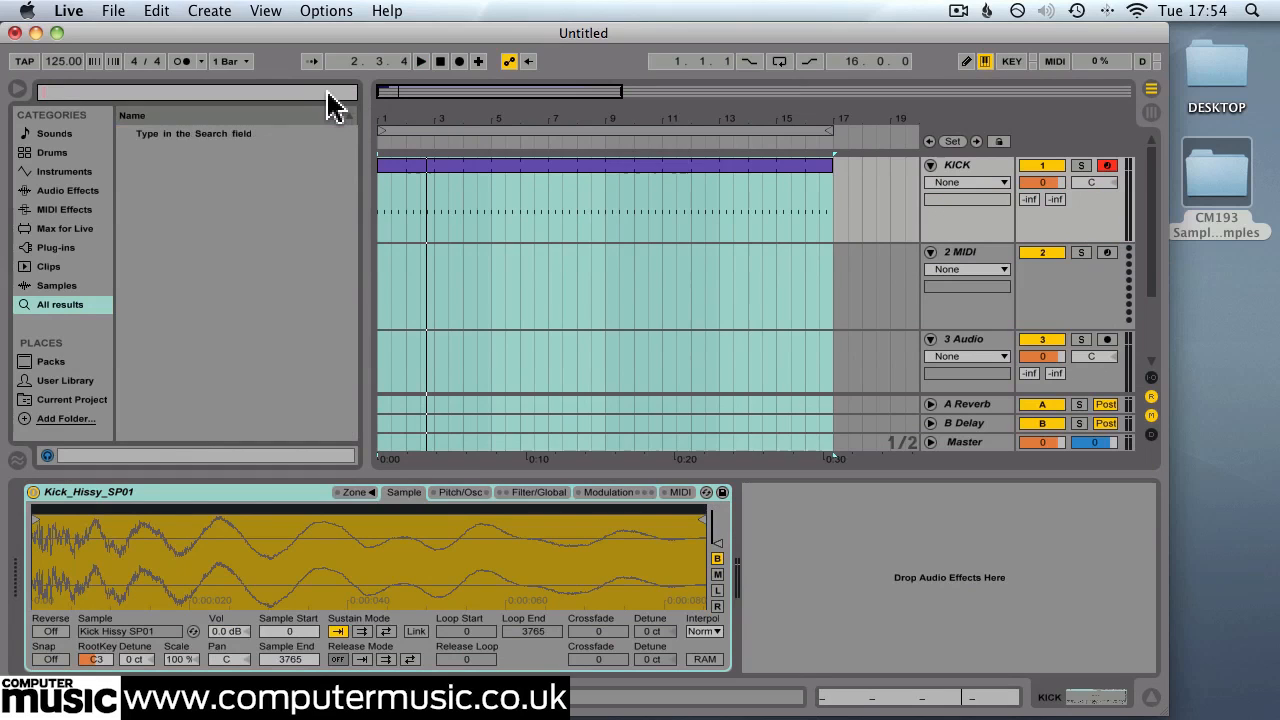
text(drums-kic)
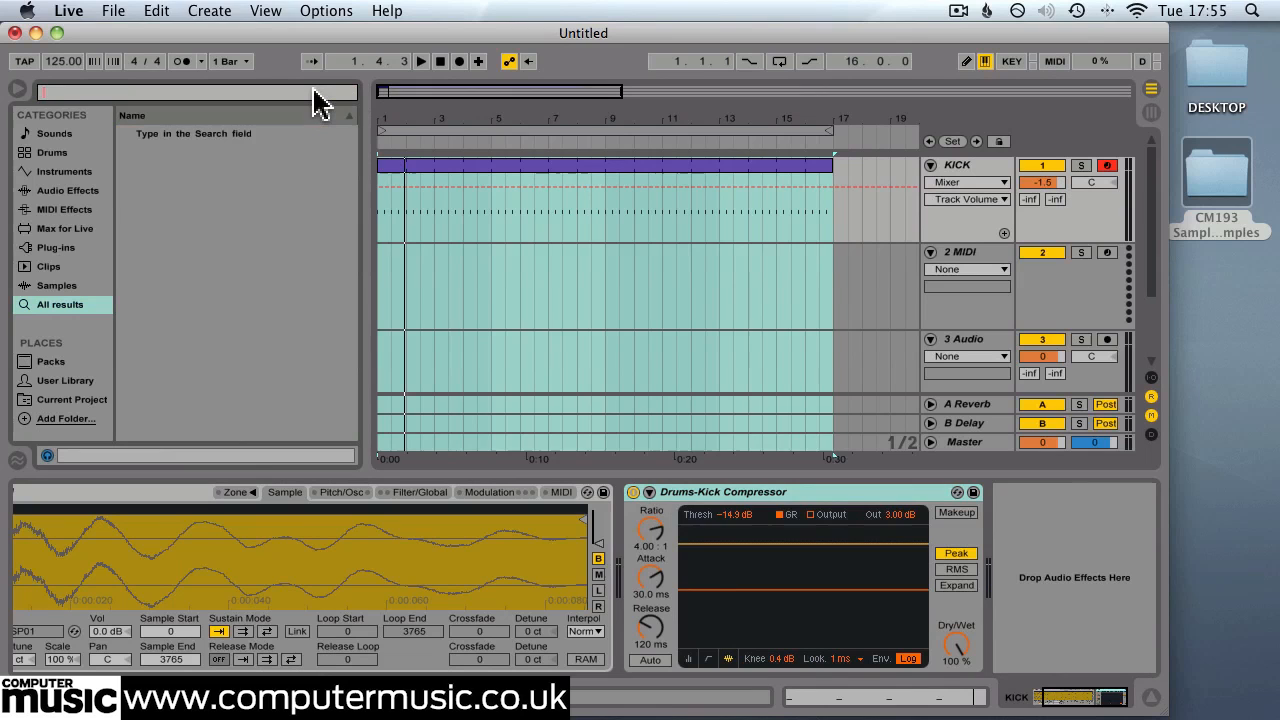
Load EQ Eight via an 'eq ei' search and lower its 200 Hz band by 5 dB
text(eq ei)
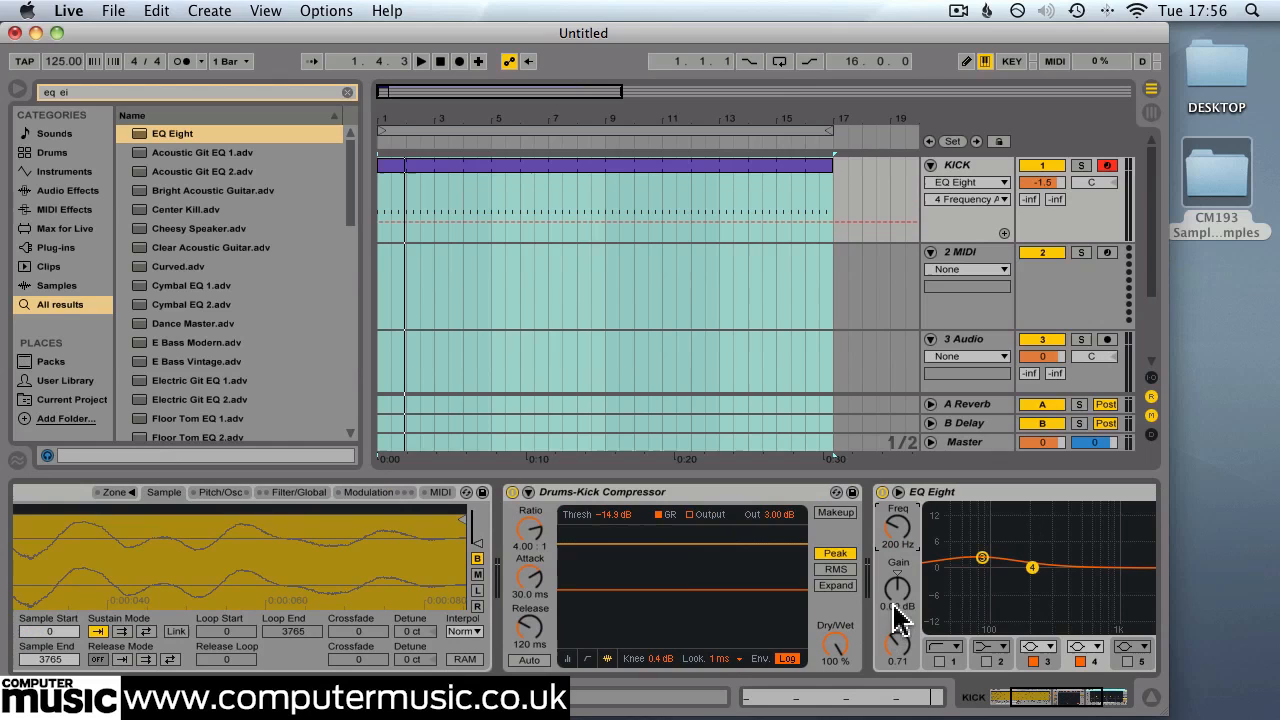
drag(897, 587, 900, 660)
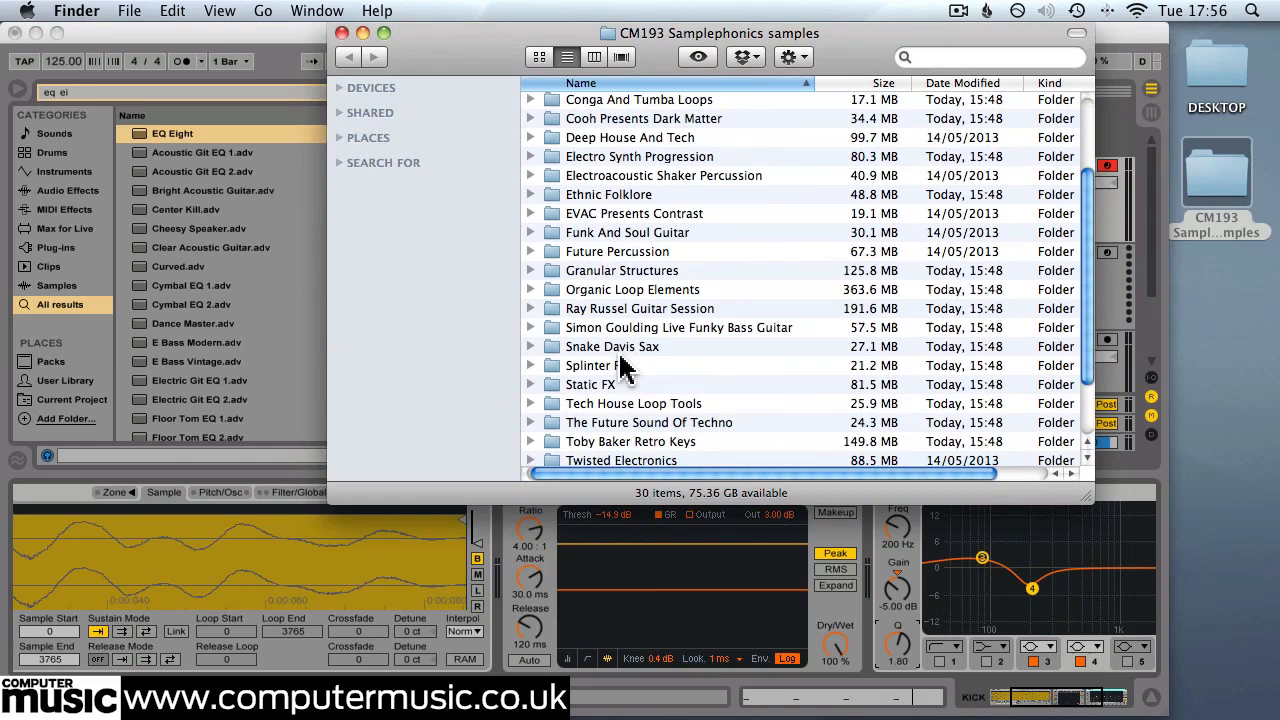
Open a sample pack folder inside the CM193 Samplephonics samples folder
double_click(629, 441)
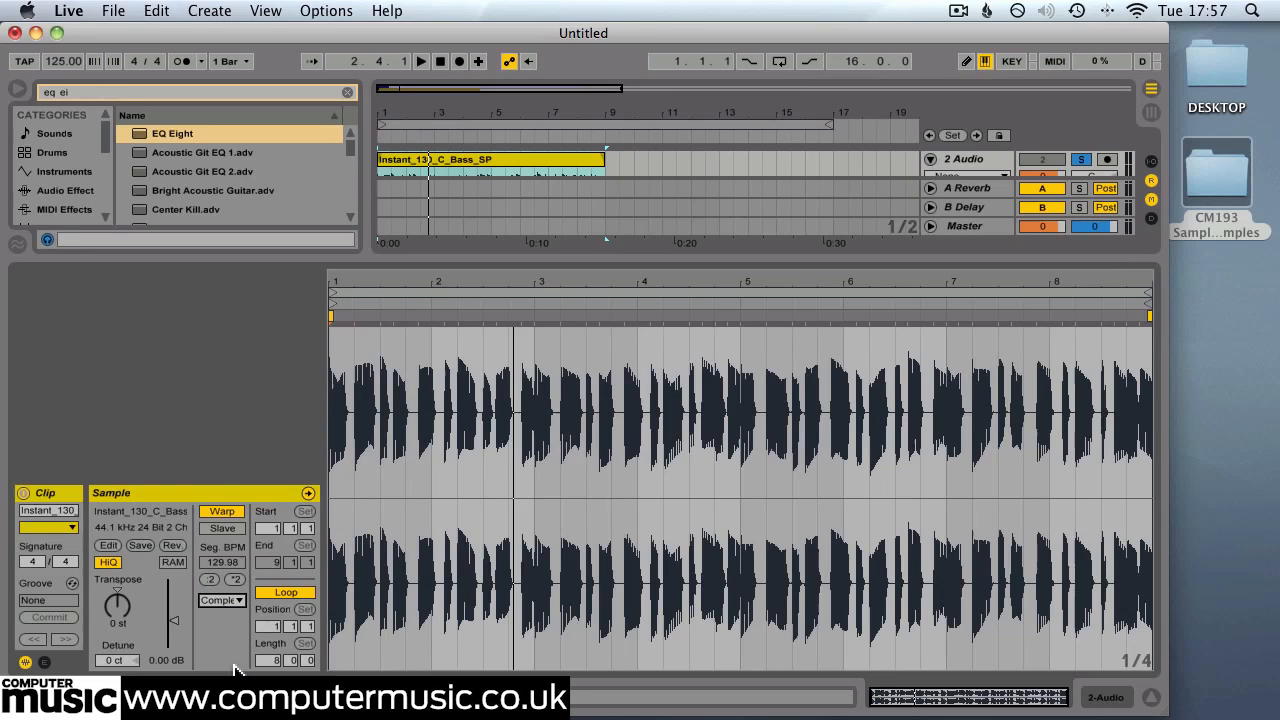
mouse_move(799, 262)
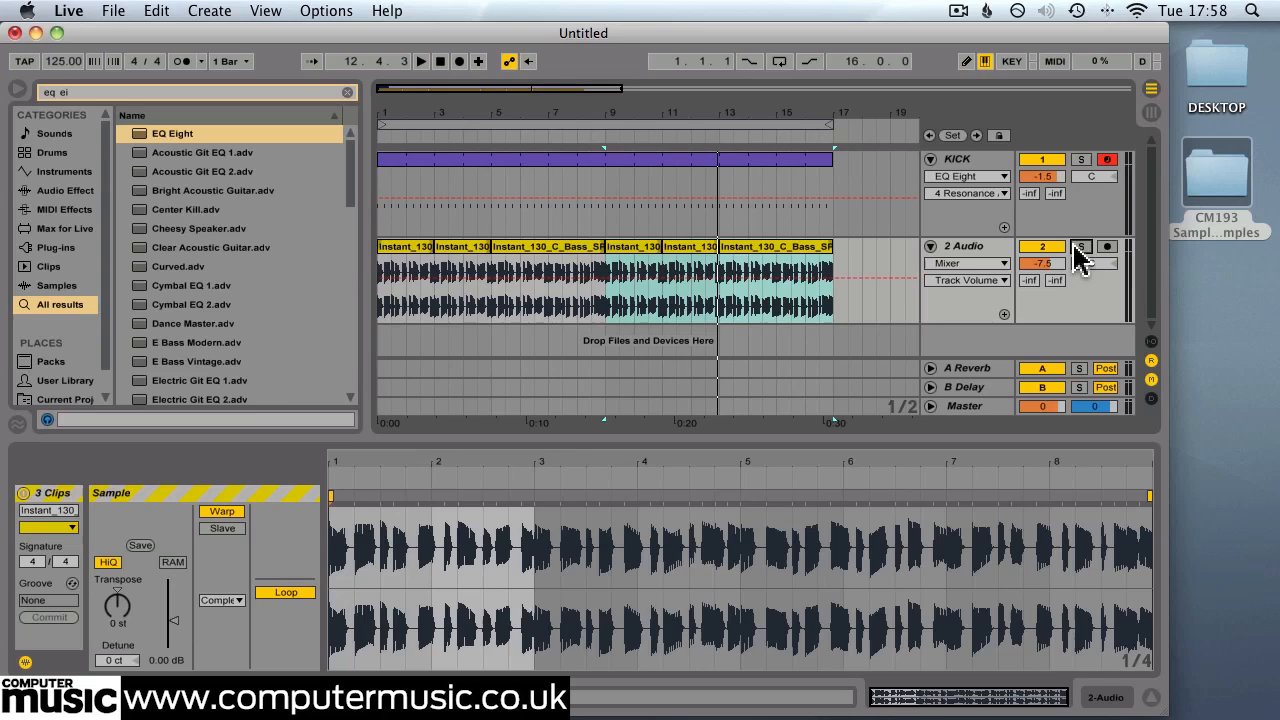
Search 'glu' to load a Glue Compressor onto the bass track
text(glue com)
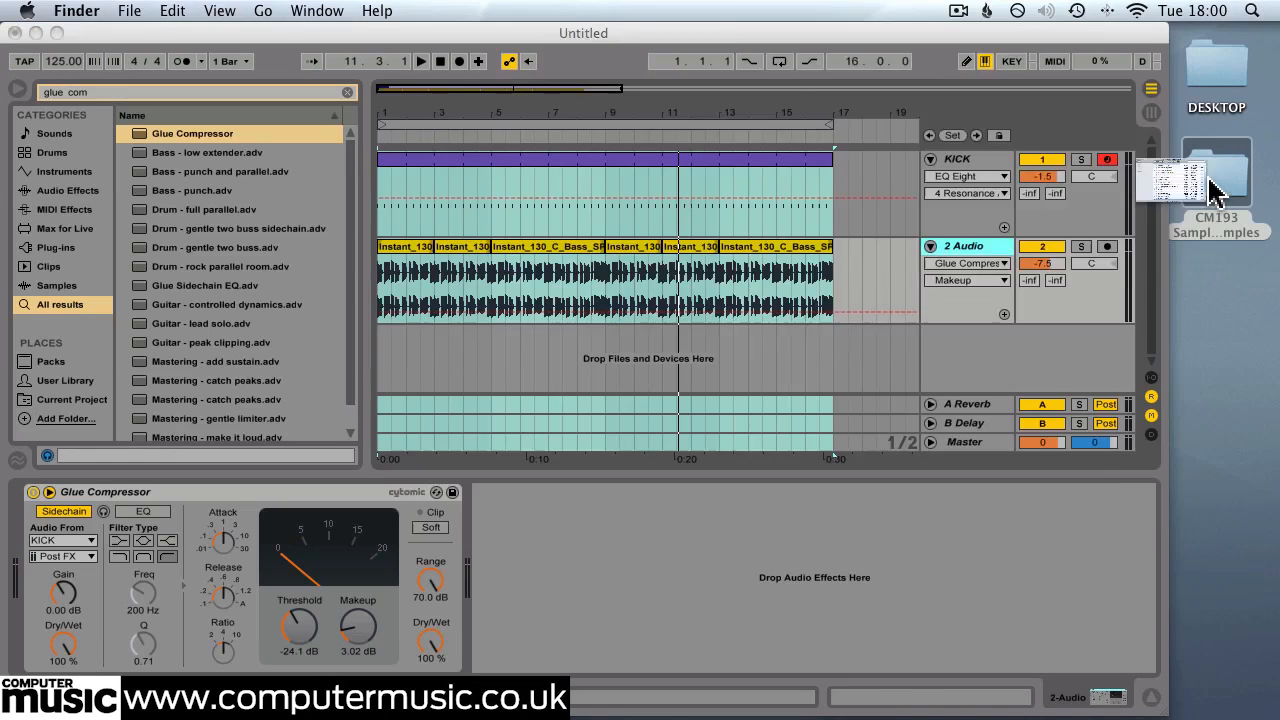
Open the CM193 samples folder and reset the Rhodes compressor's makeup gain to 0 dB
double_click(1216, 175)
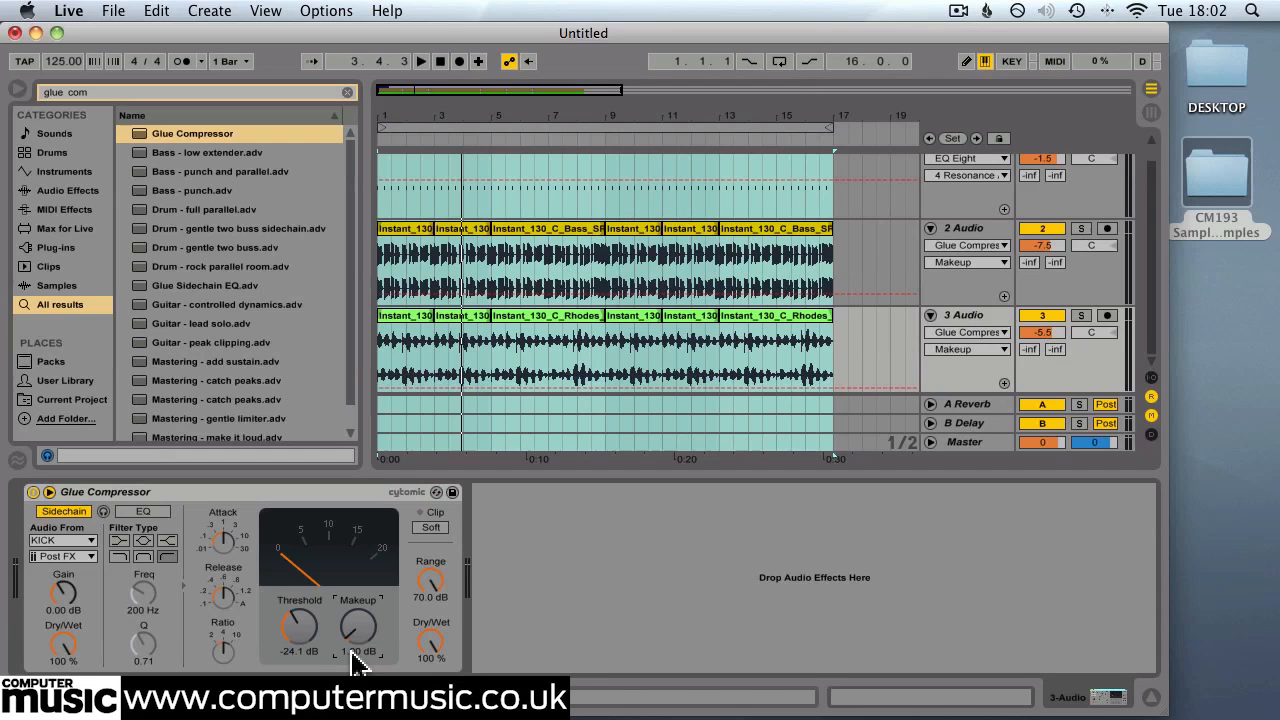
click(420, 61)
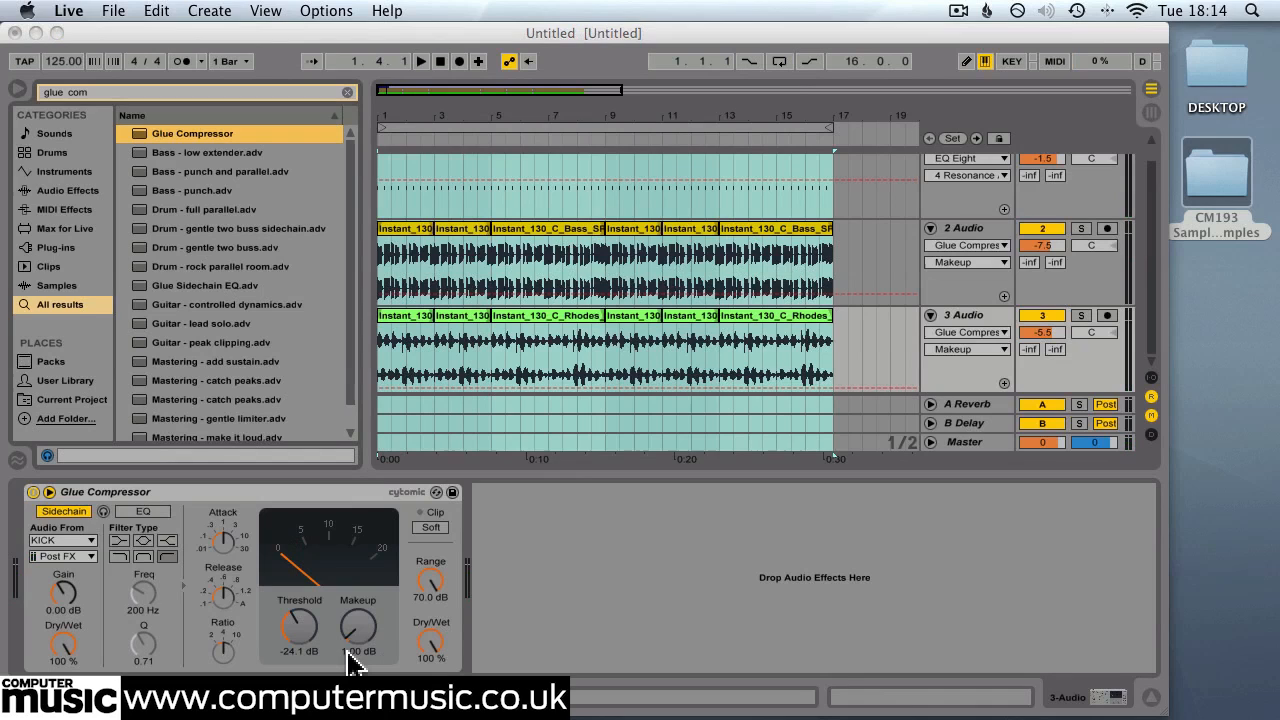
Add the 90_Drums Sampler track, move its sample start later, and search 'garage'
click(209, 11)
text(sampler)
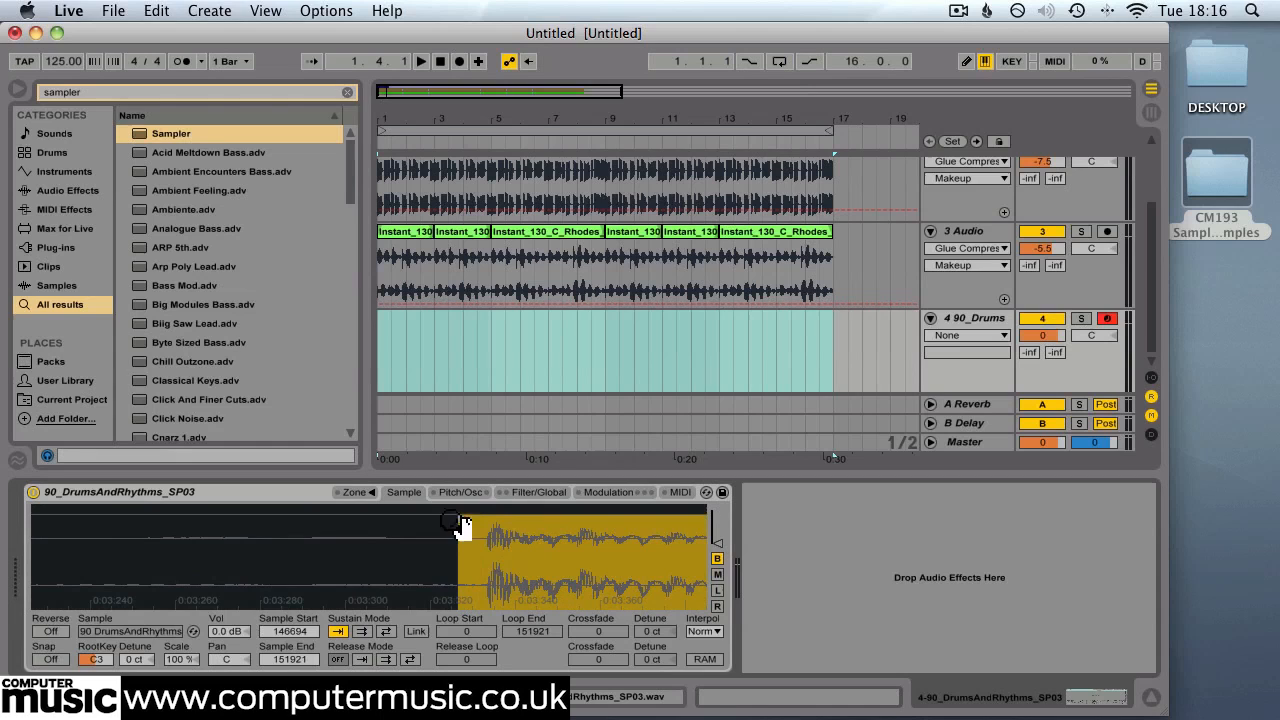
drag(452, 522, 500, 522)
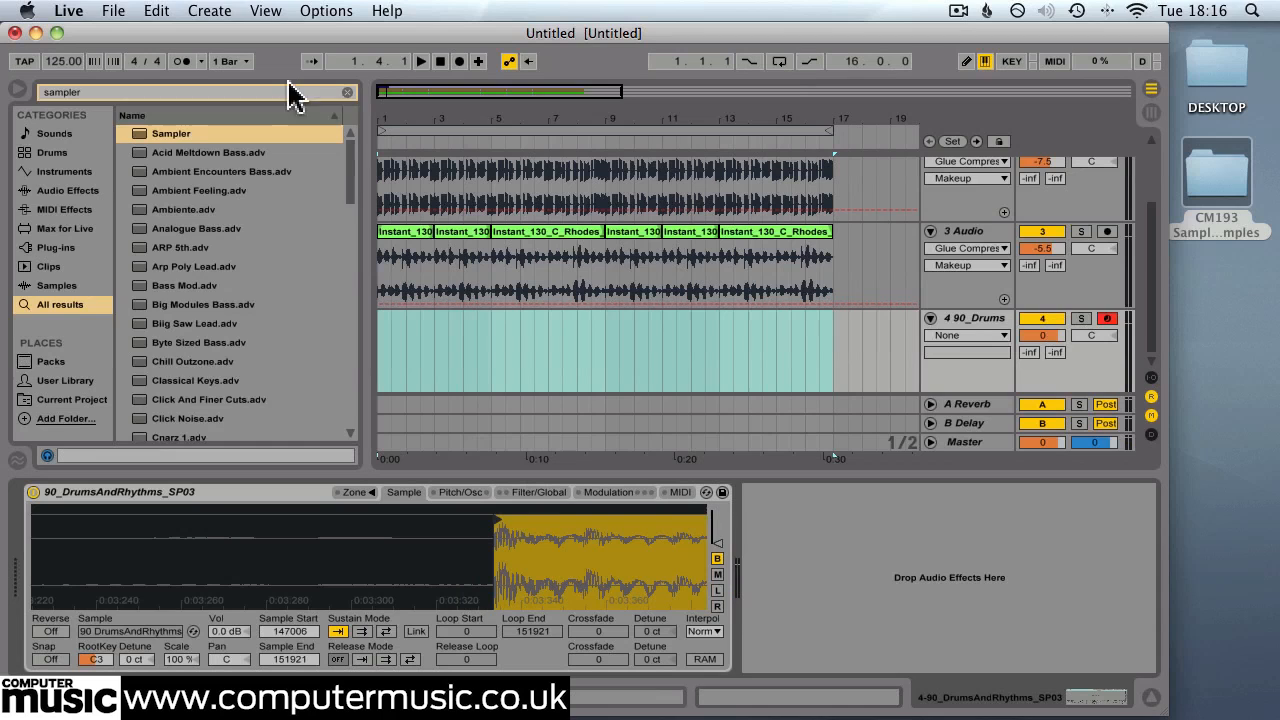
text(garage)
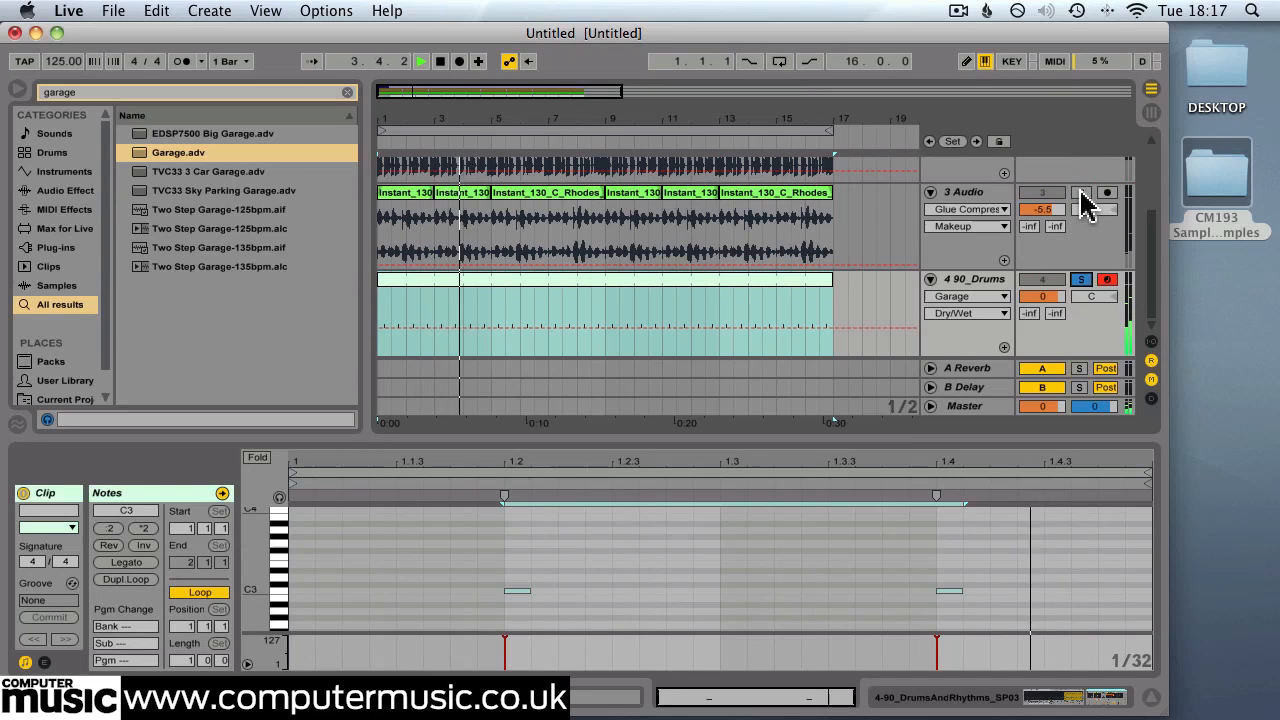
Bring the Rhodes track back into the mix while auditioning the drums
click(1080, 192)
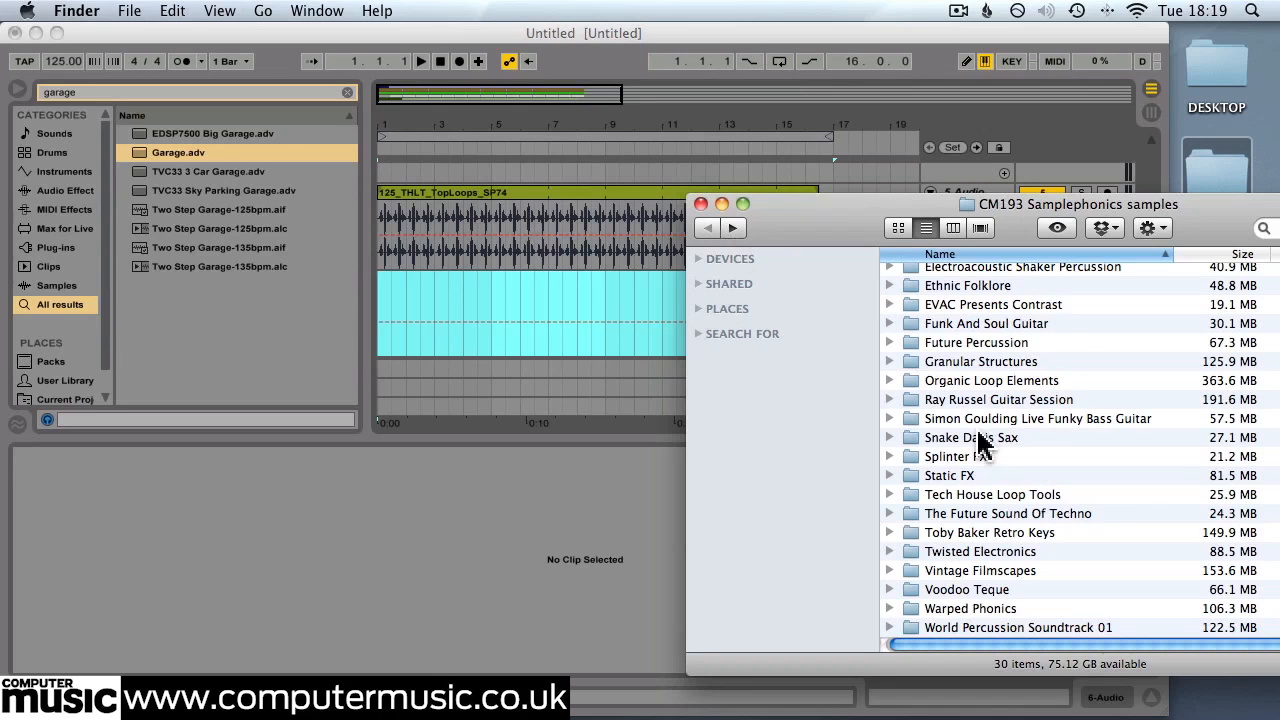
Open the Snake Davis Sax sample folder and select the top loop clip for inspection
double_click(980, 361)
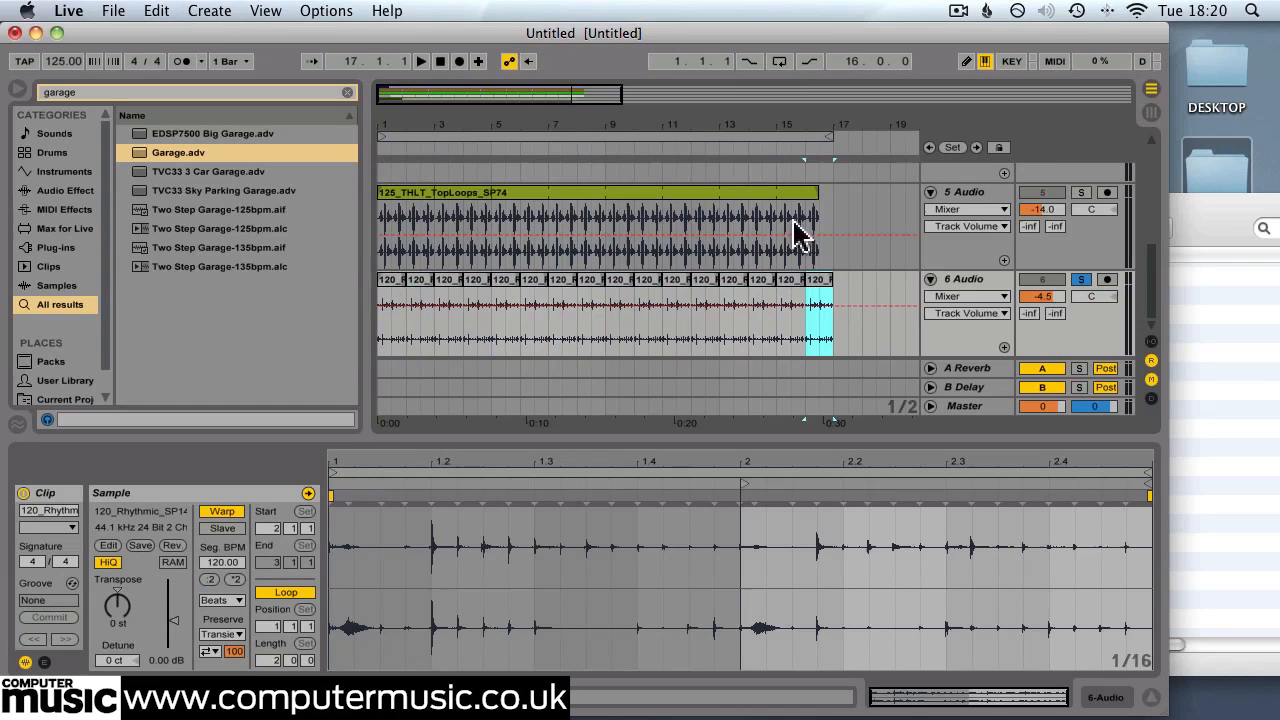
click(595, 215)
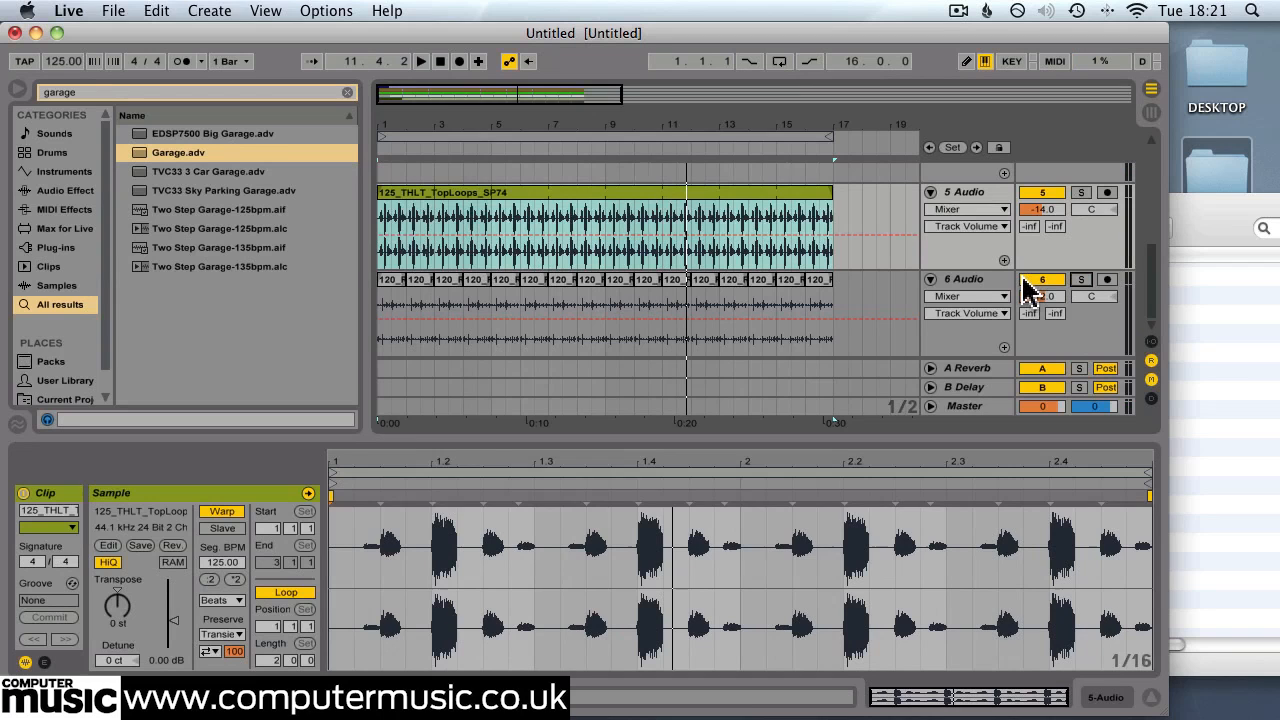
Place the 100_Shimmy_V1_C_SP01 loop on audio track 7 and choose a different warp mode
click(209, 11)
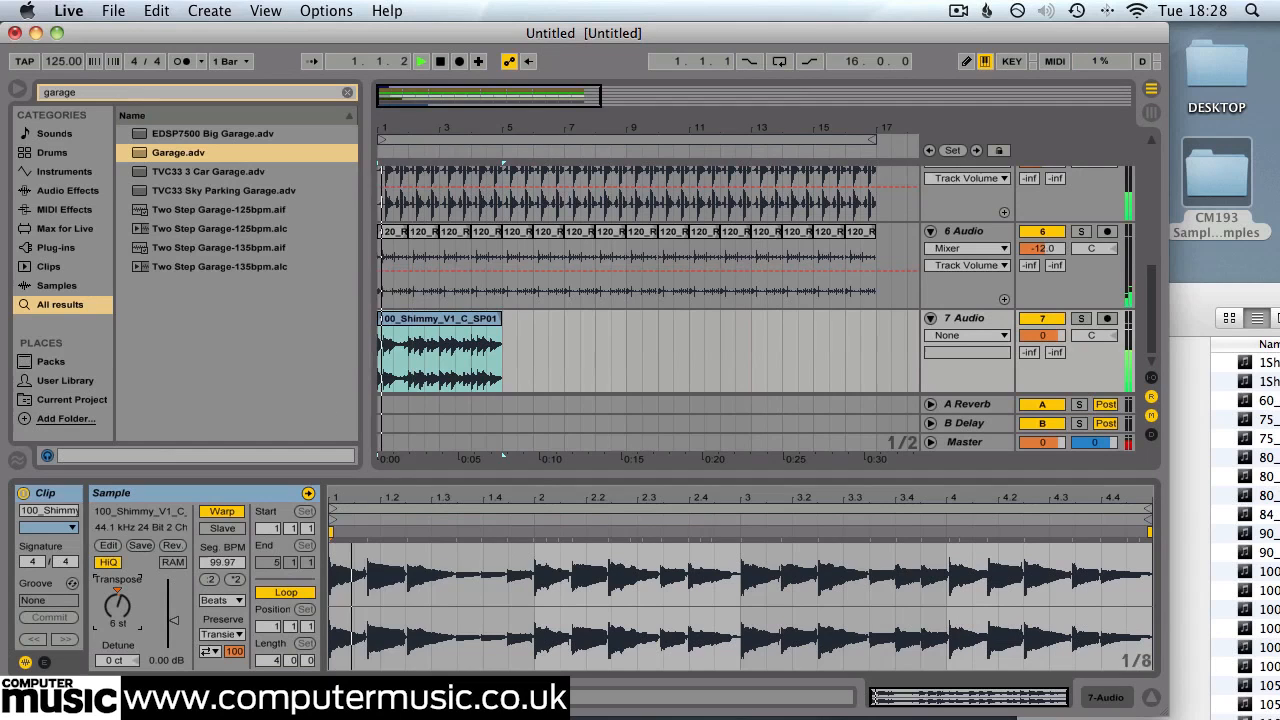
click(237, 599)
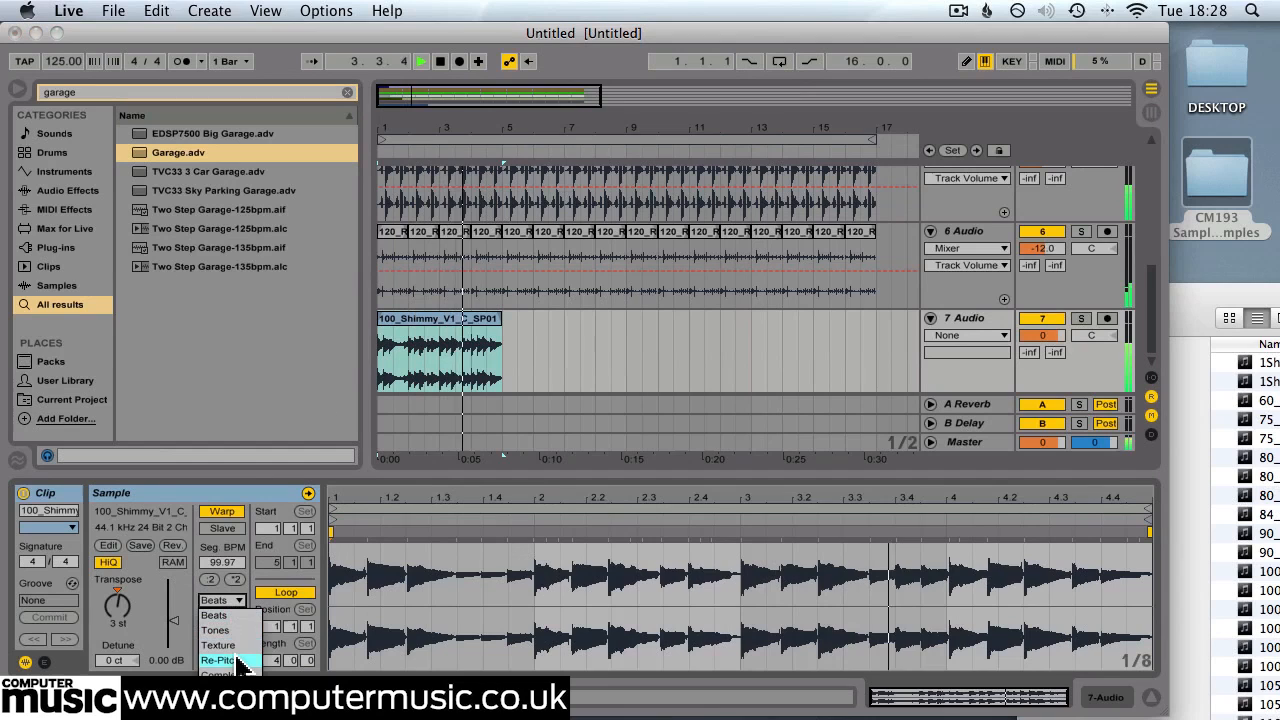
click(216, 660)
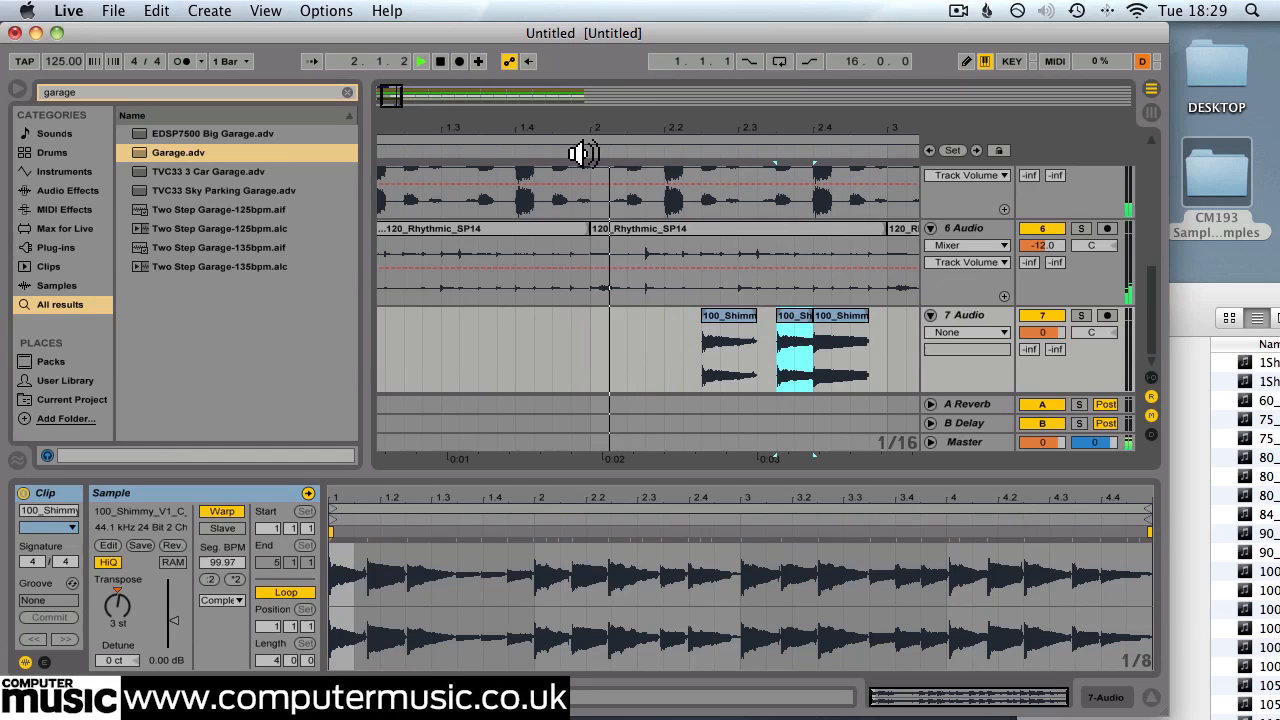
Start playback just before bar 2 to audition the chopped Shimmy slices
click(420, 61)
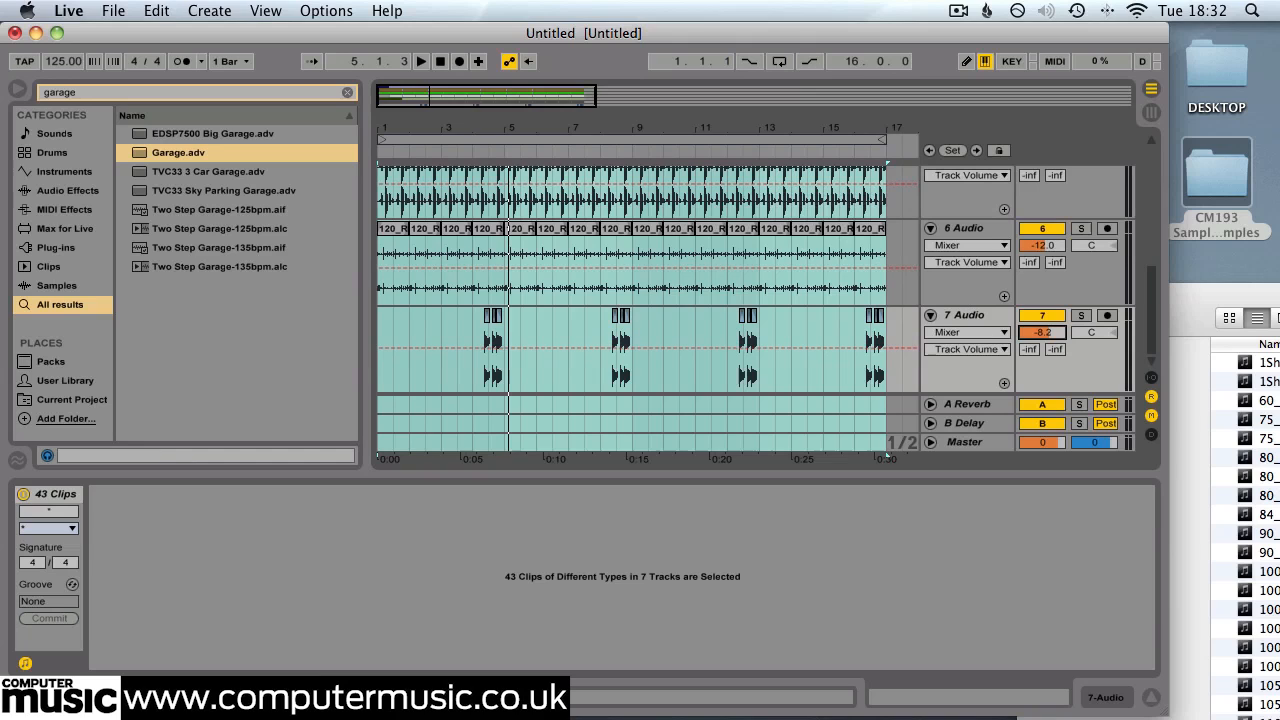
Load Simple Delay onto track 7 and set right delay 4, feedback 40%, dry/wet 30%
text(simple del)
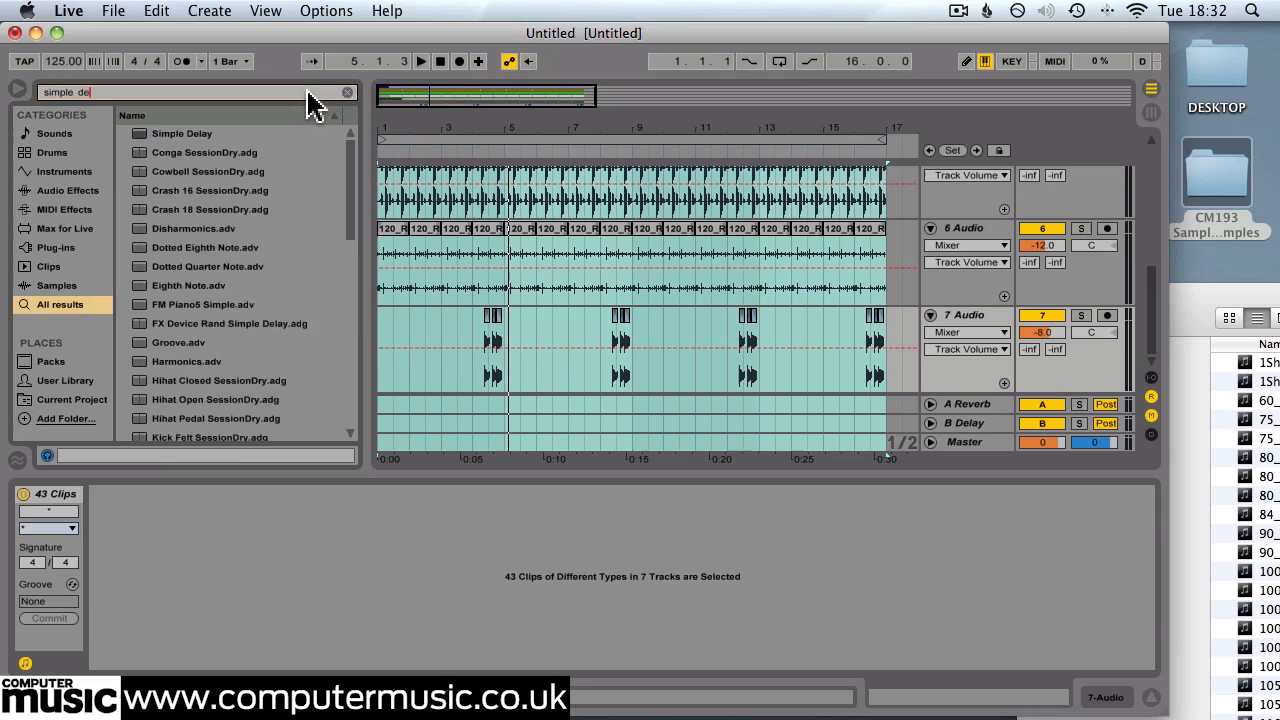
double_click(182, 133)
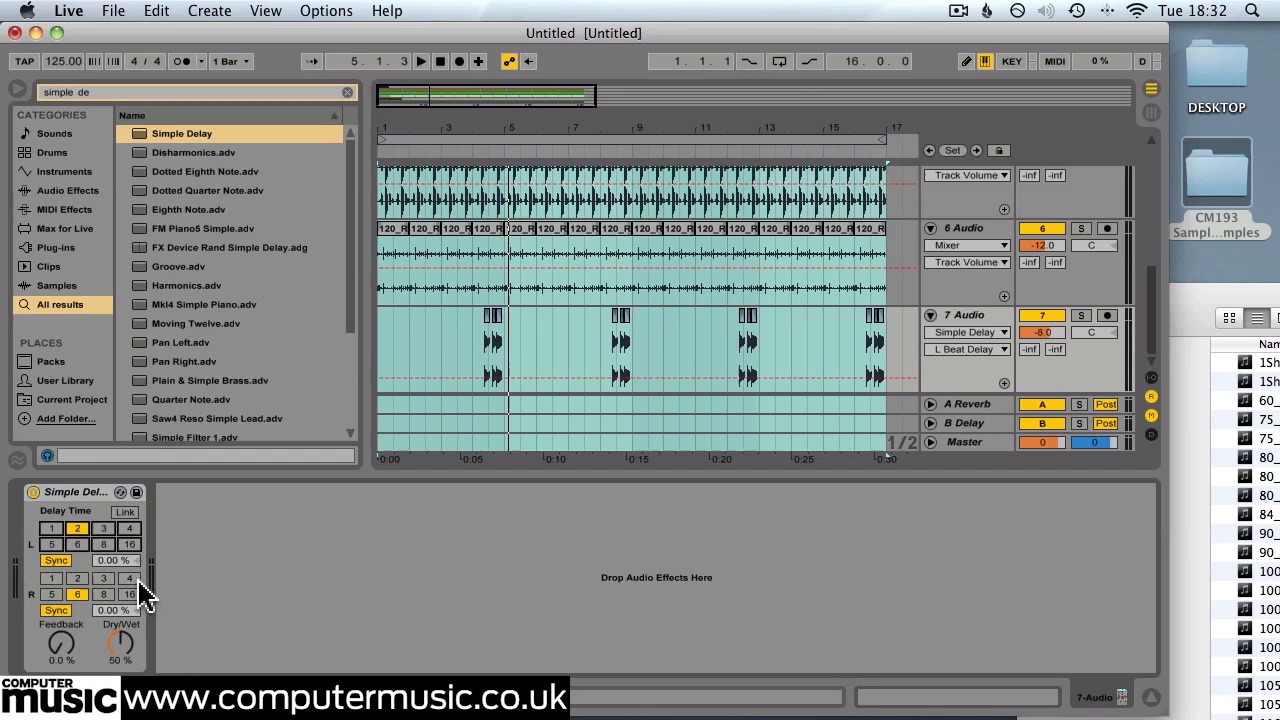
click(129, 578)
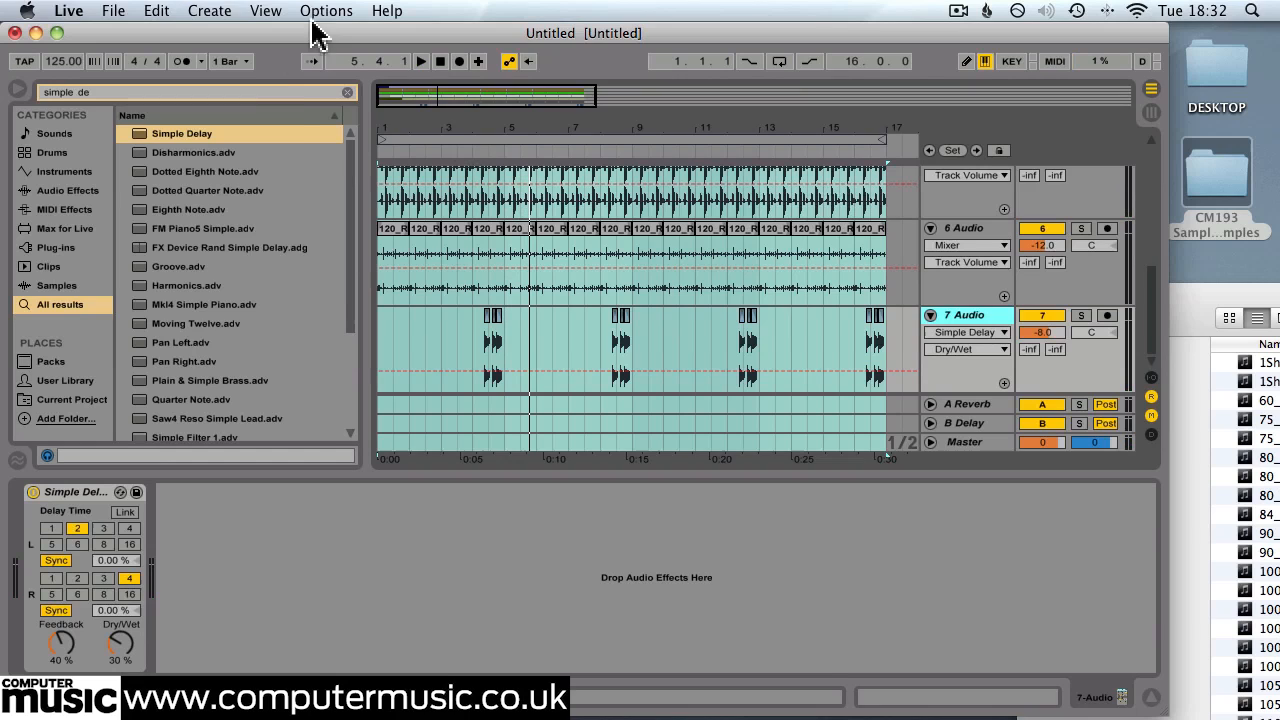
Load the Frequency Shifter's Flanger.adv preset onto track 7 after the Simple Delay
text(flanger)
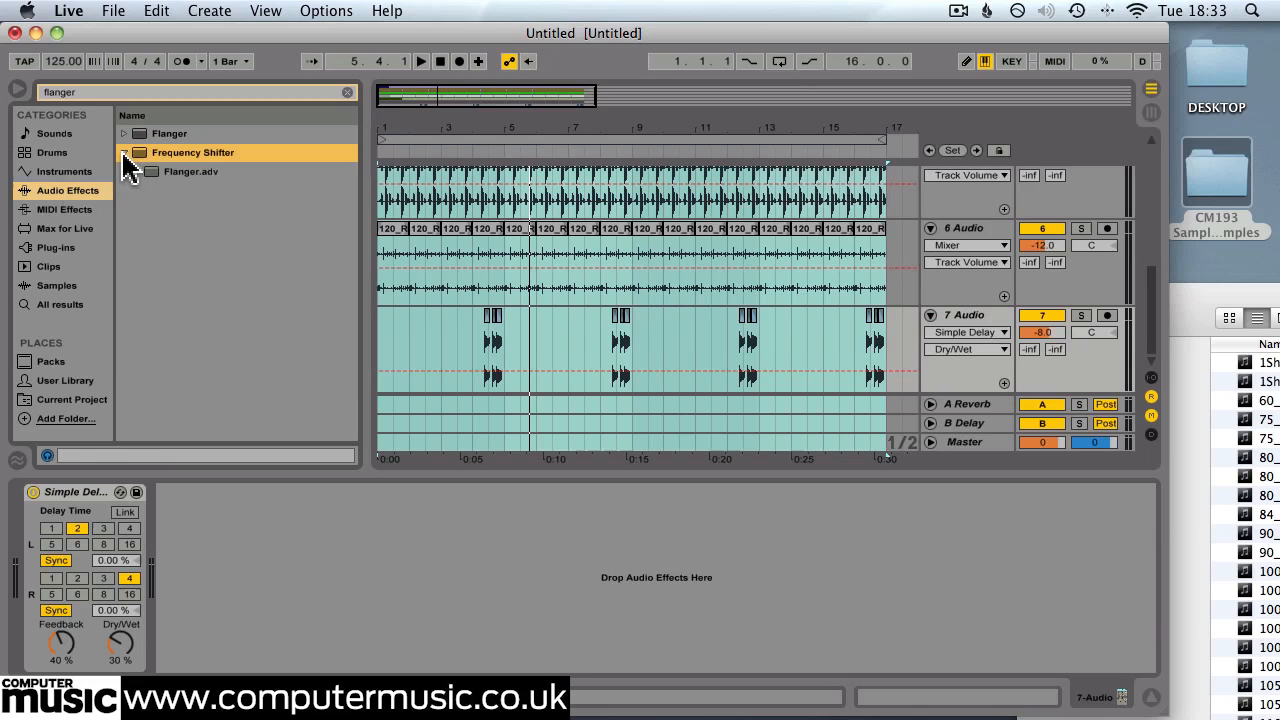
double_click(191, 171)
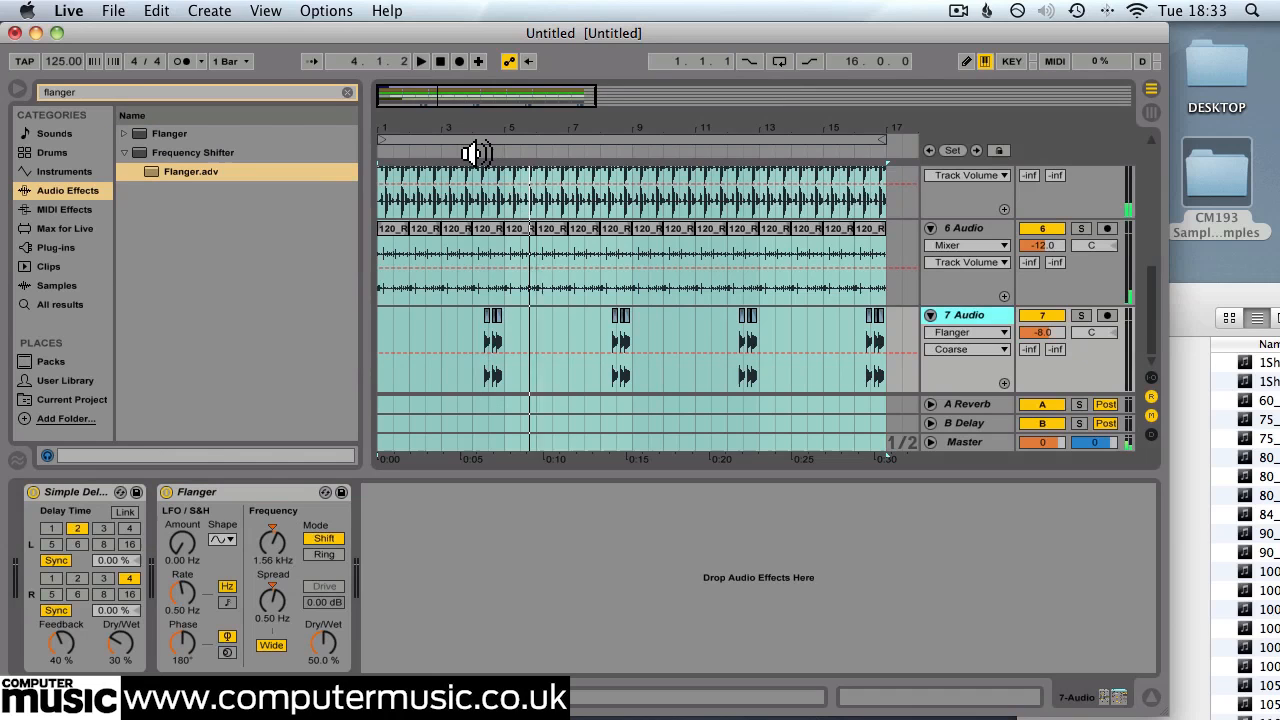
click(420, 61)
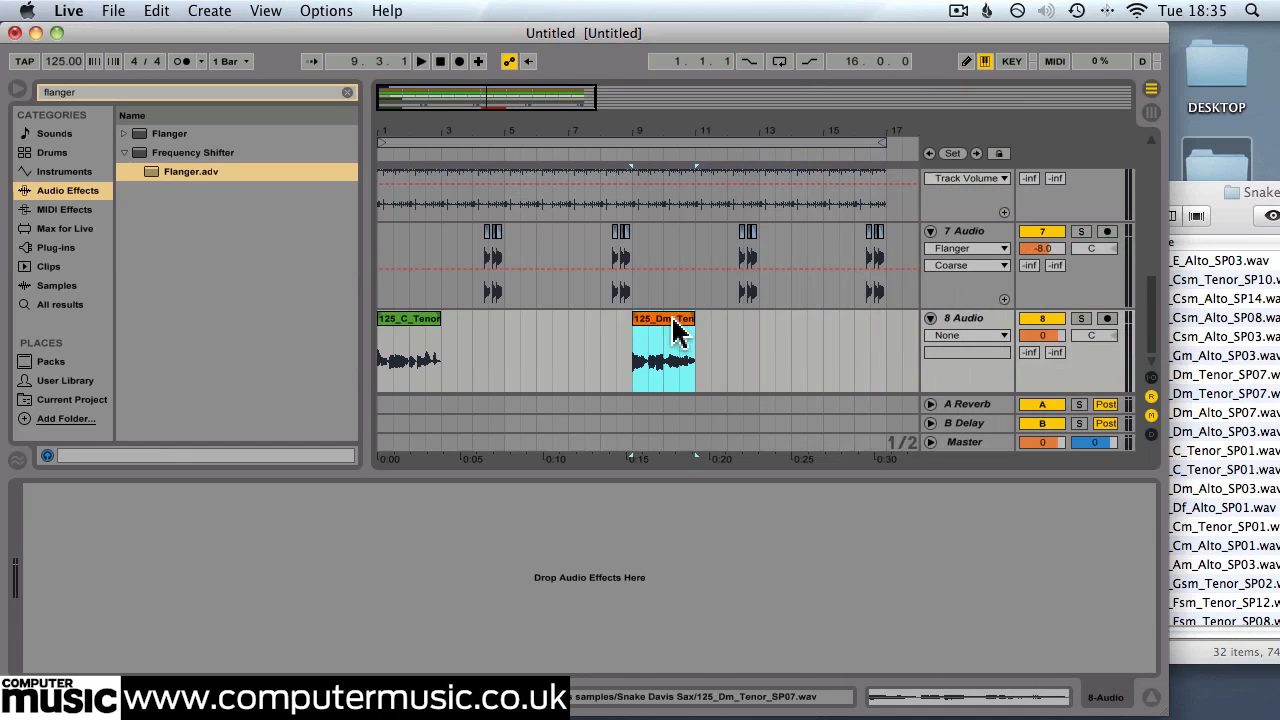
Select the Dm tenor sax clip on track 8 for positioning
click(420, 61)
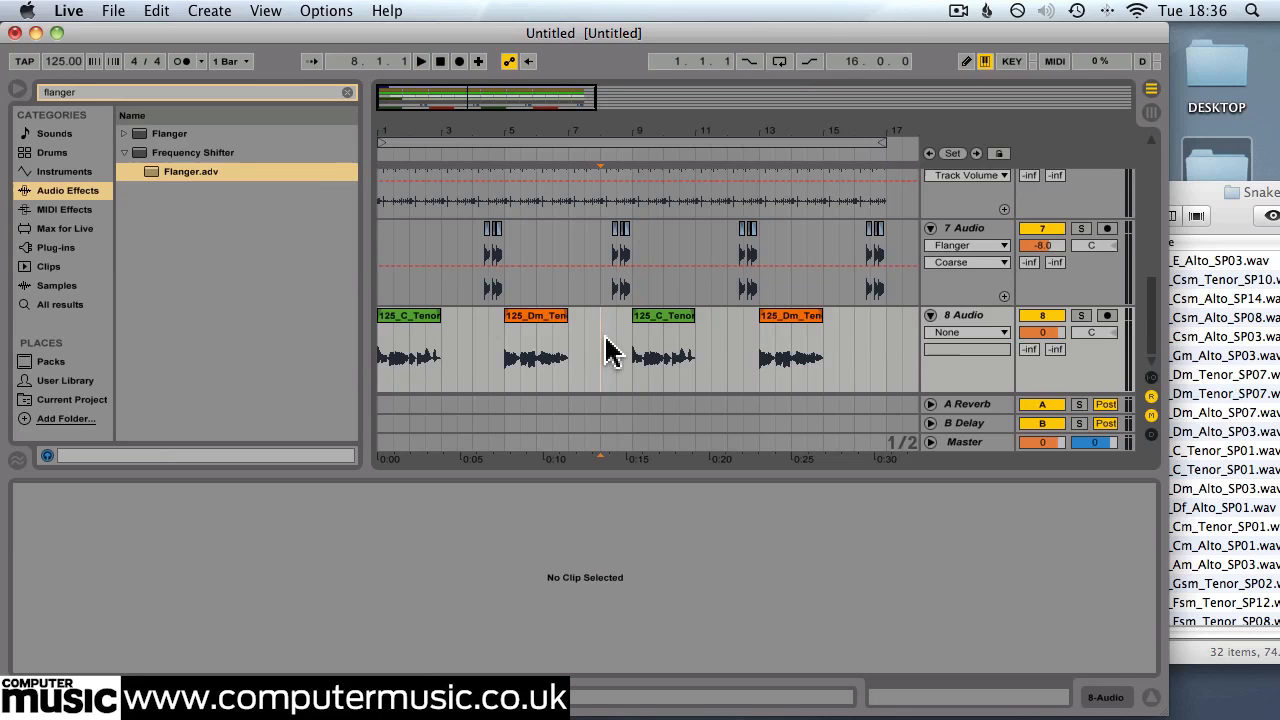
Load a Compressor onto sax track 8 and search for the vocal hall preset
text(compressor)
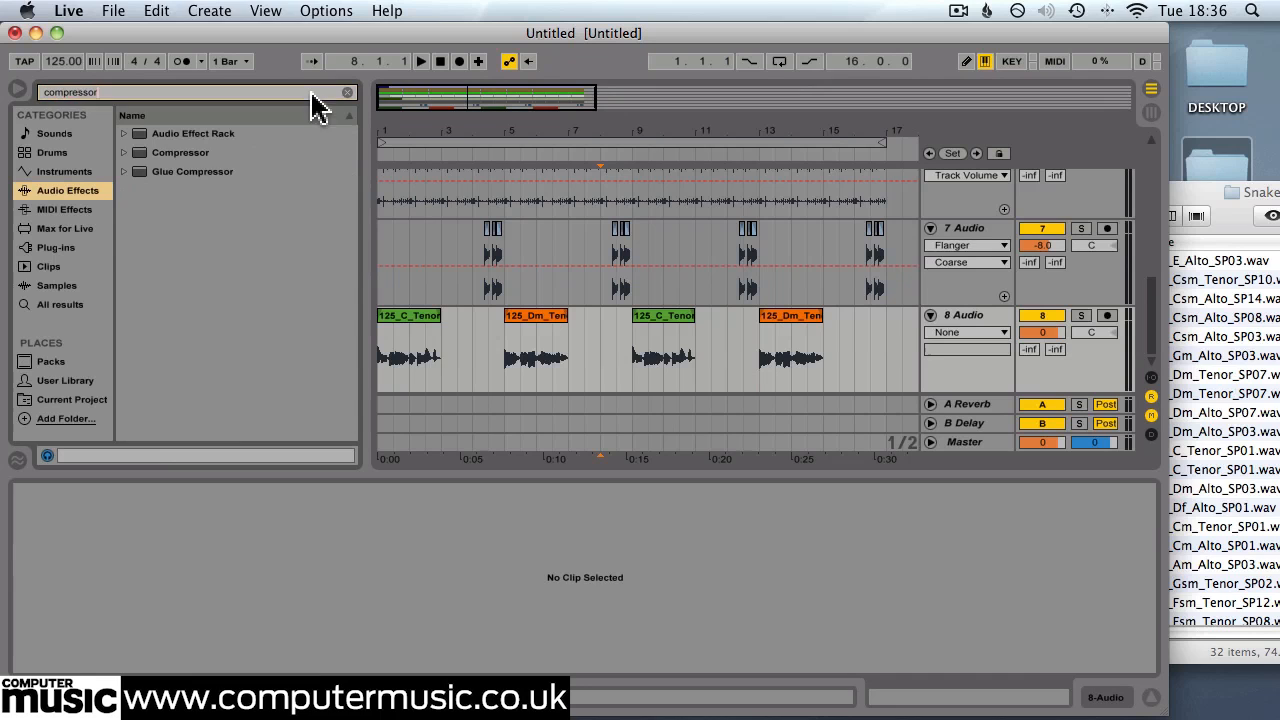
double_click(180, 152)
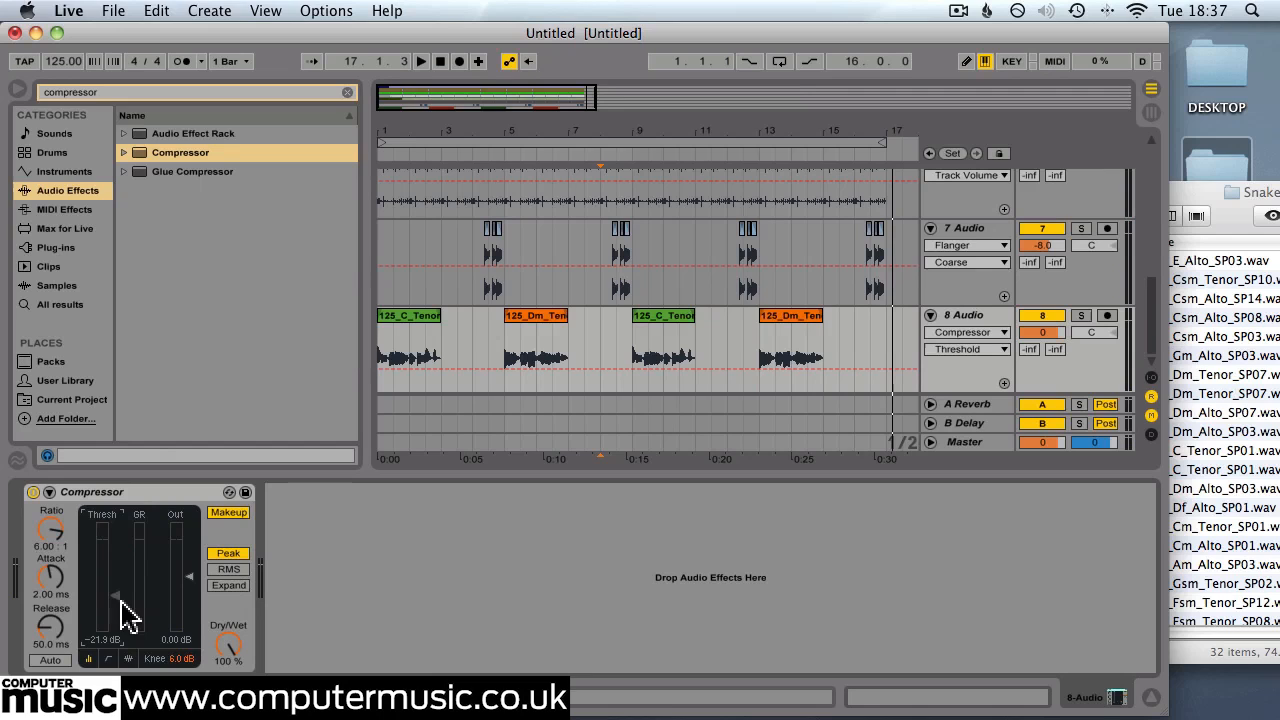
text(vocal hall)
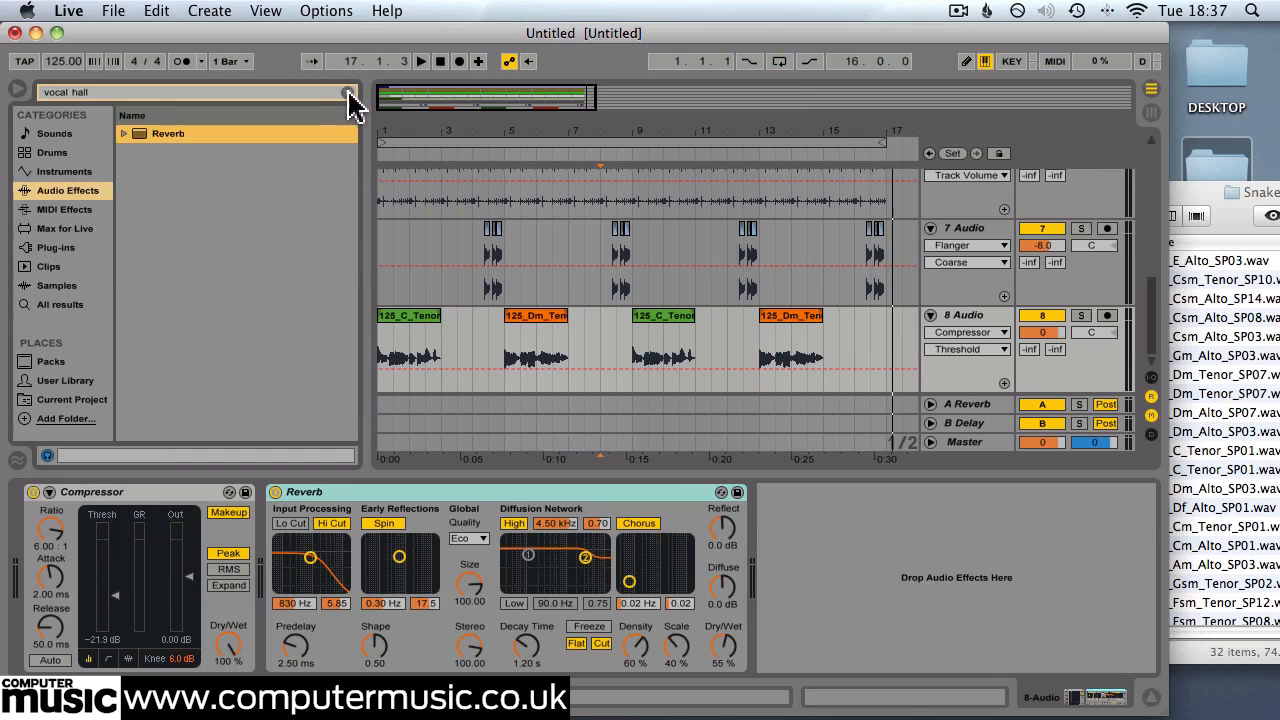
Add a Ping Pong Delay to the sax track and adjust its delay time
text(ping po)
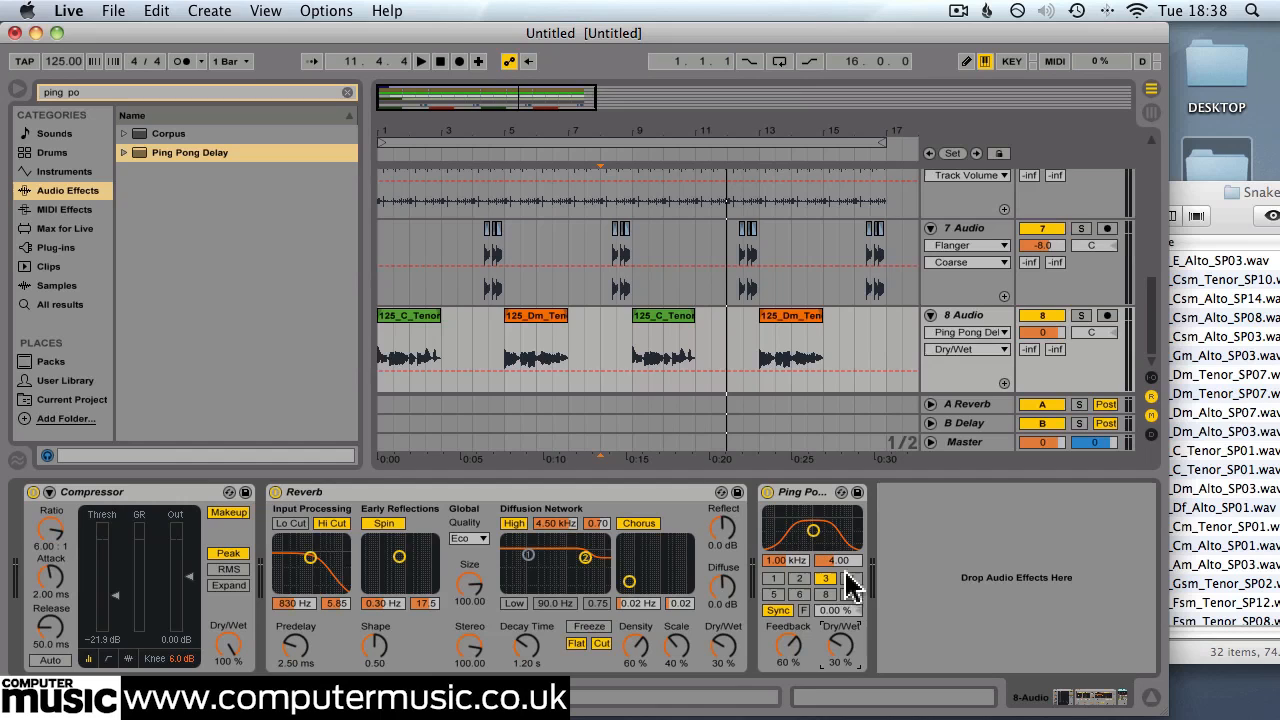
click(850, 578)
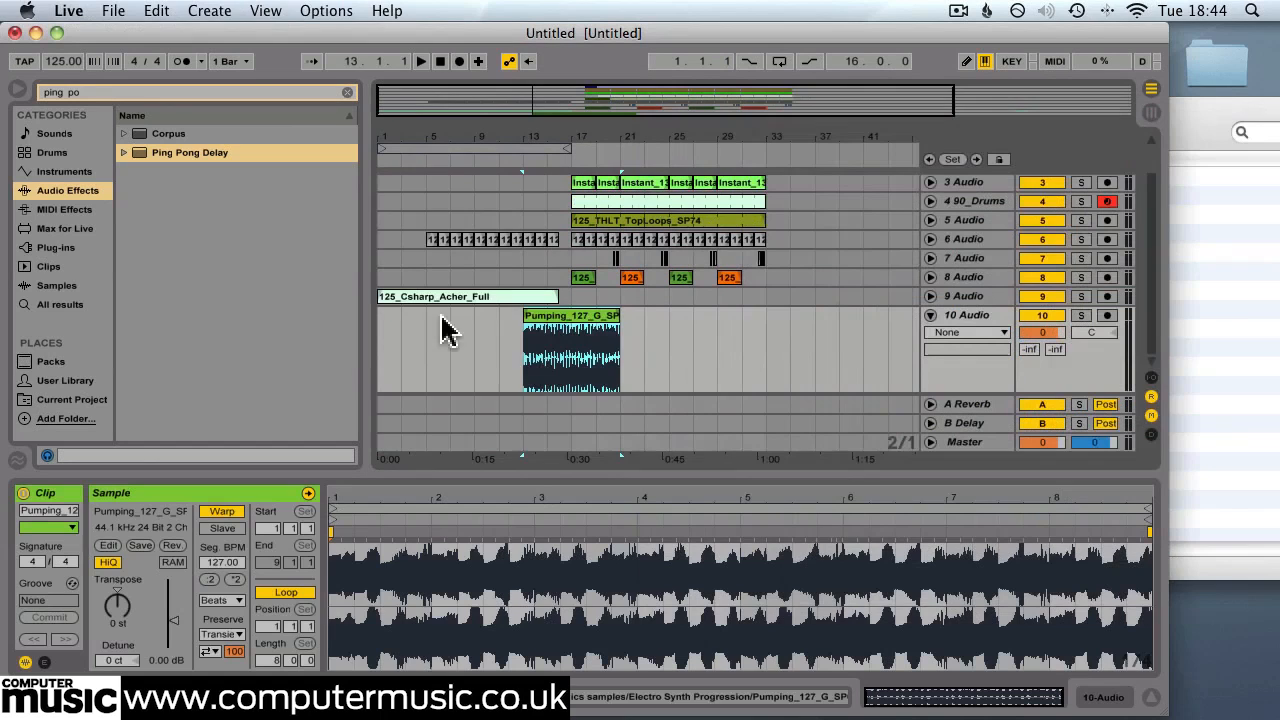
Solo vocal track 10 and set the Pumping_127_G_SF clip's warp mode to Complex
drag(571, 350, 425, 350)
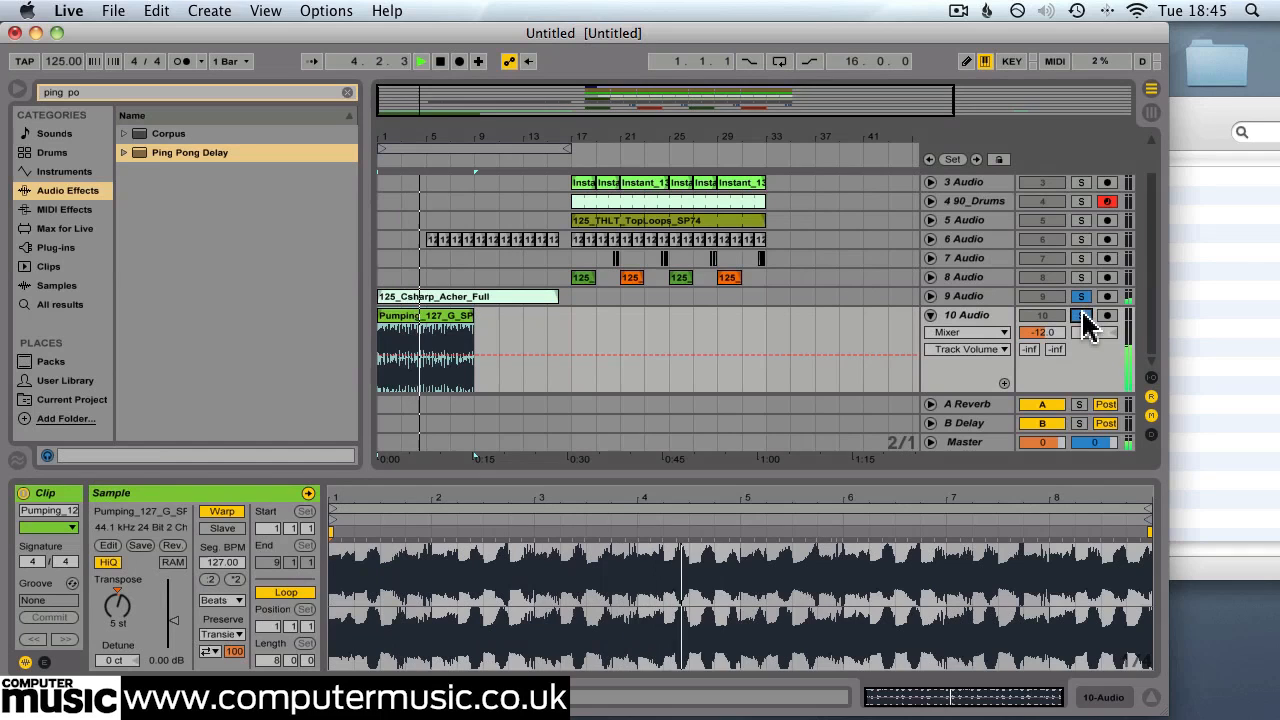
click(221, 599)
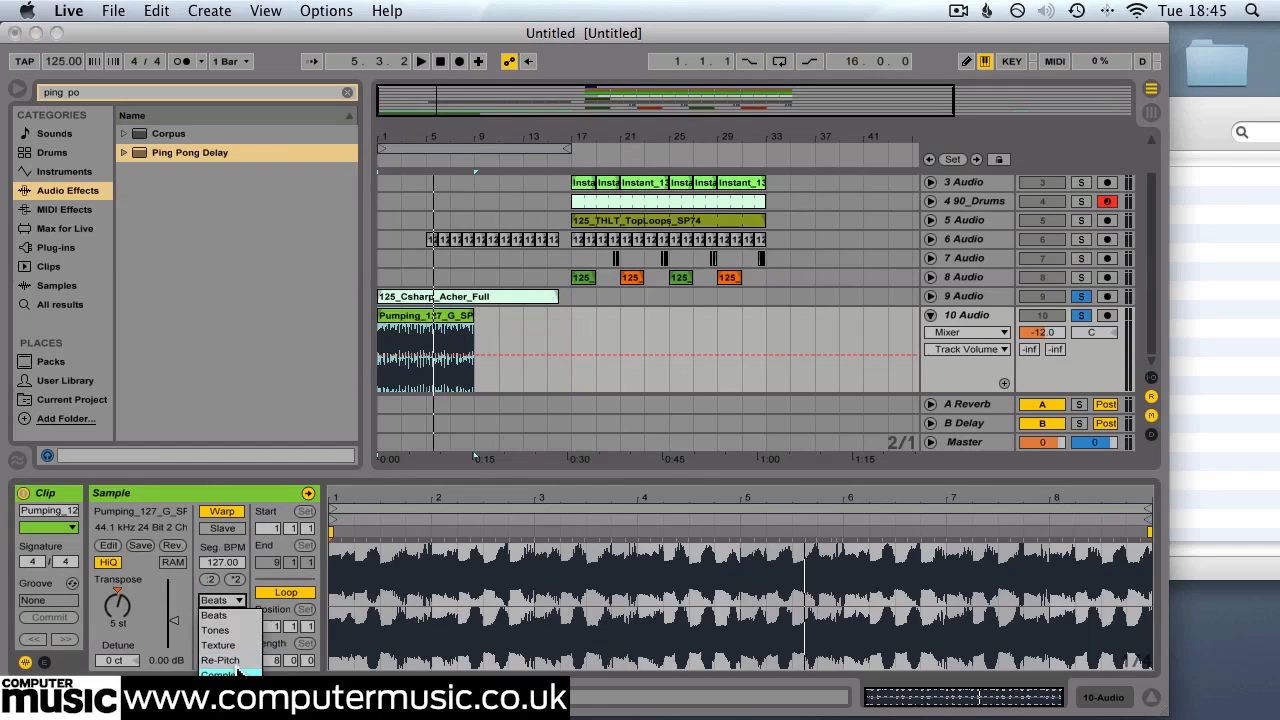
click(229, 673)
text(eq)
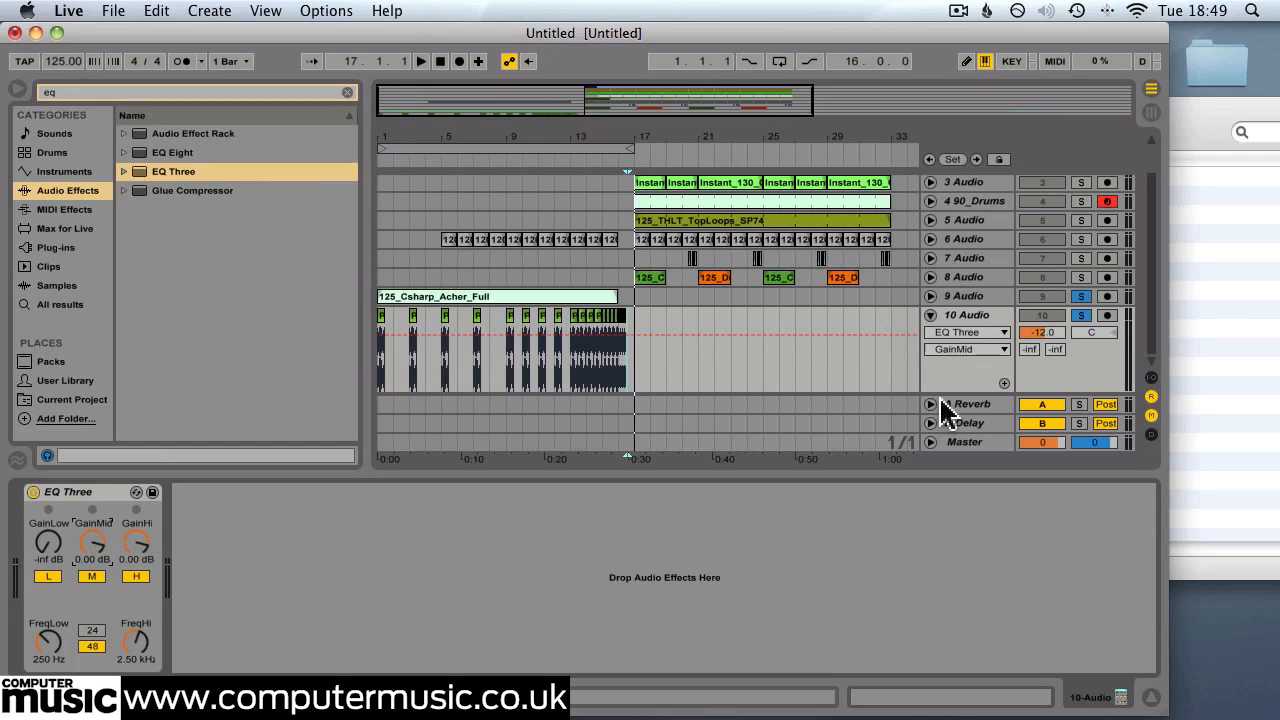
Draw EQ Three mid-gain breakpoints rising to +6 dB and curve the ramp into bar 17
drag(92, 543, 92, 520)
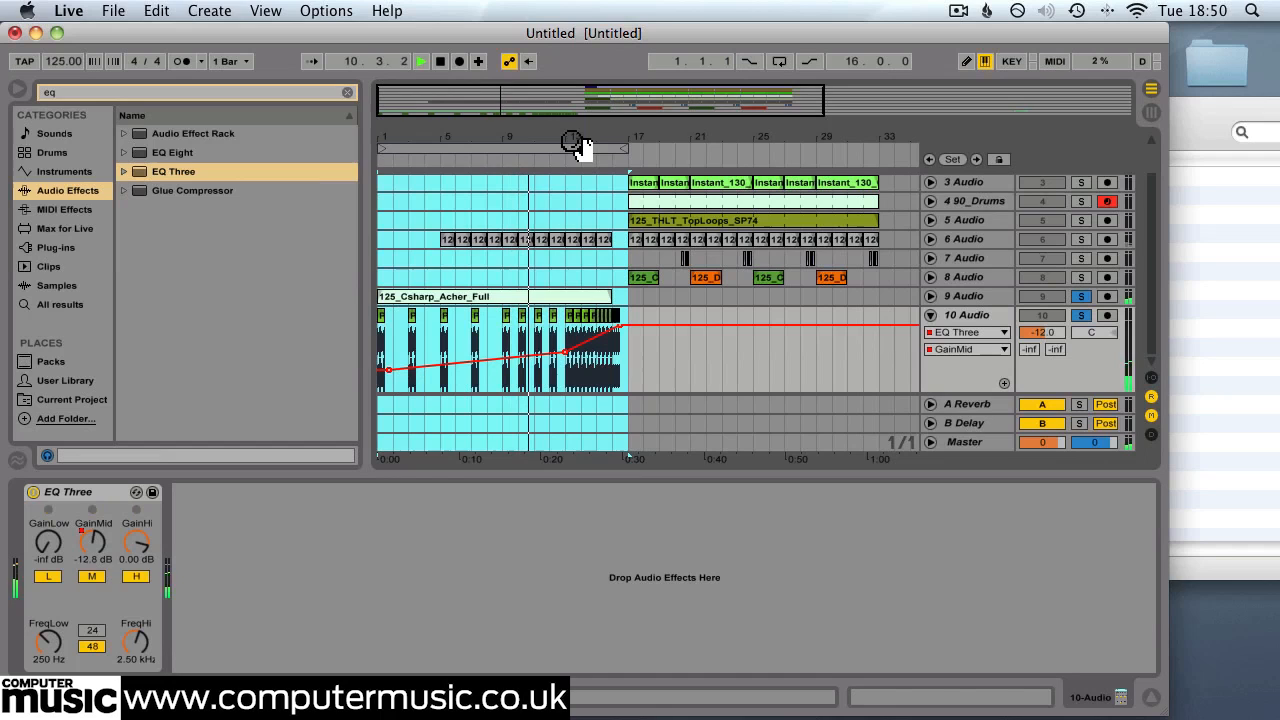
drag(92, 543, 92, 520)
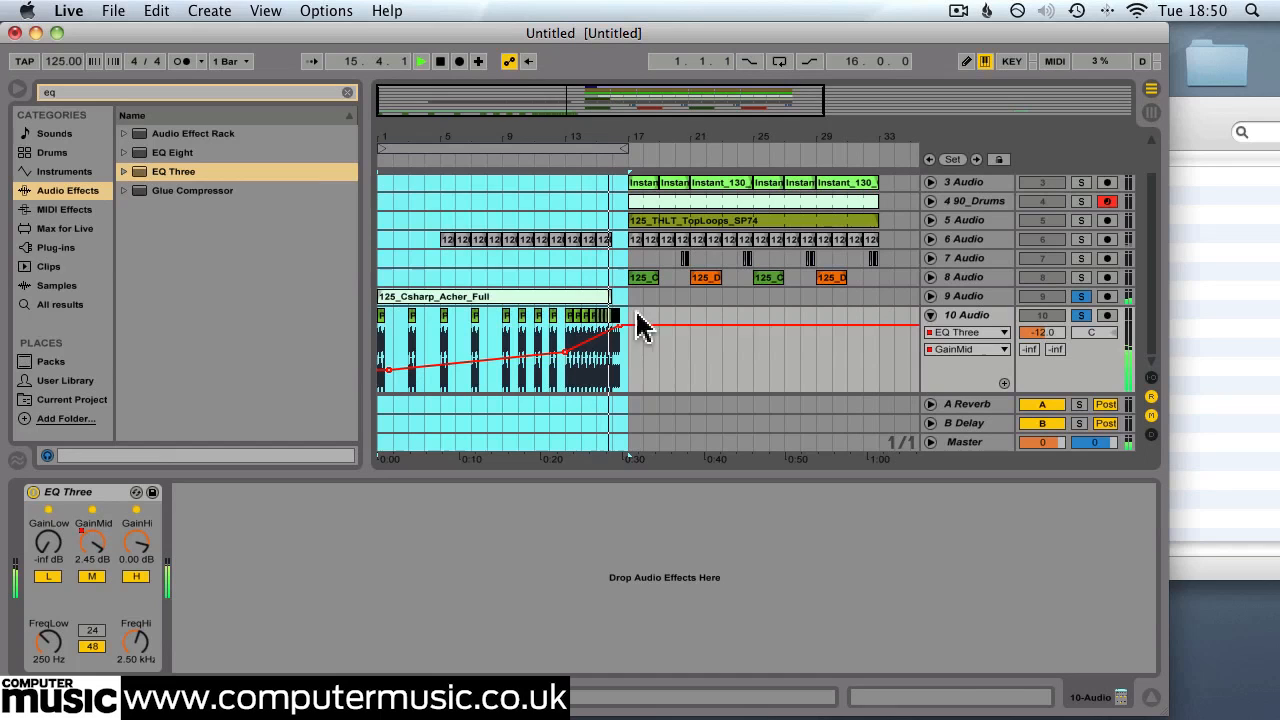
click(347, 92)
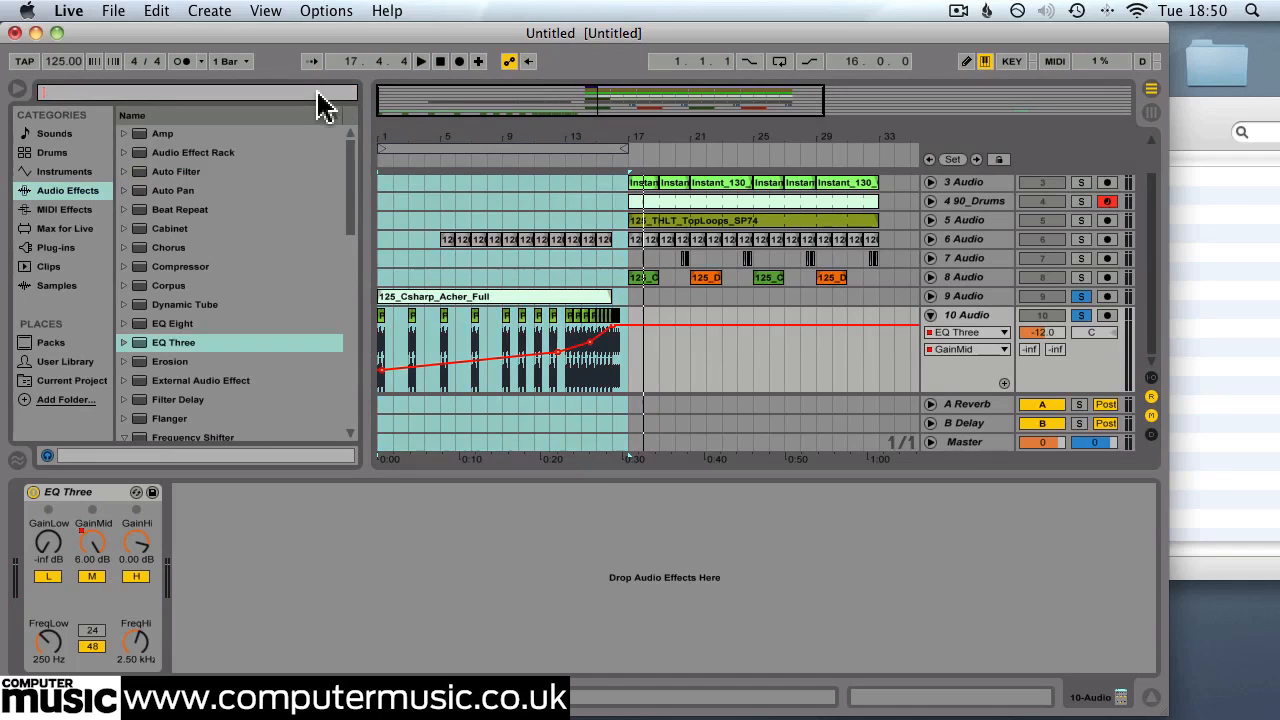
Find the large hall Reverb and show its parameters in track 10's automation chooser
text(large ha)
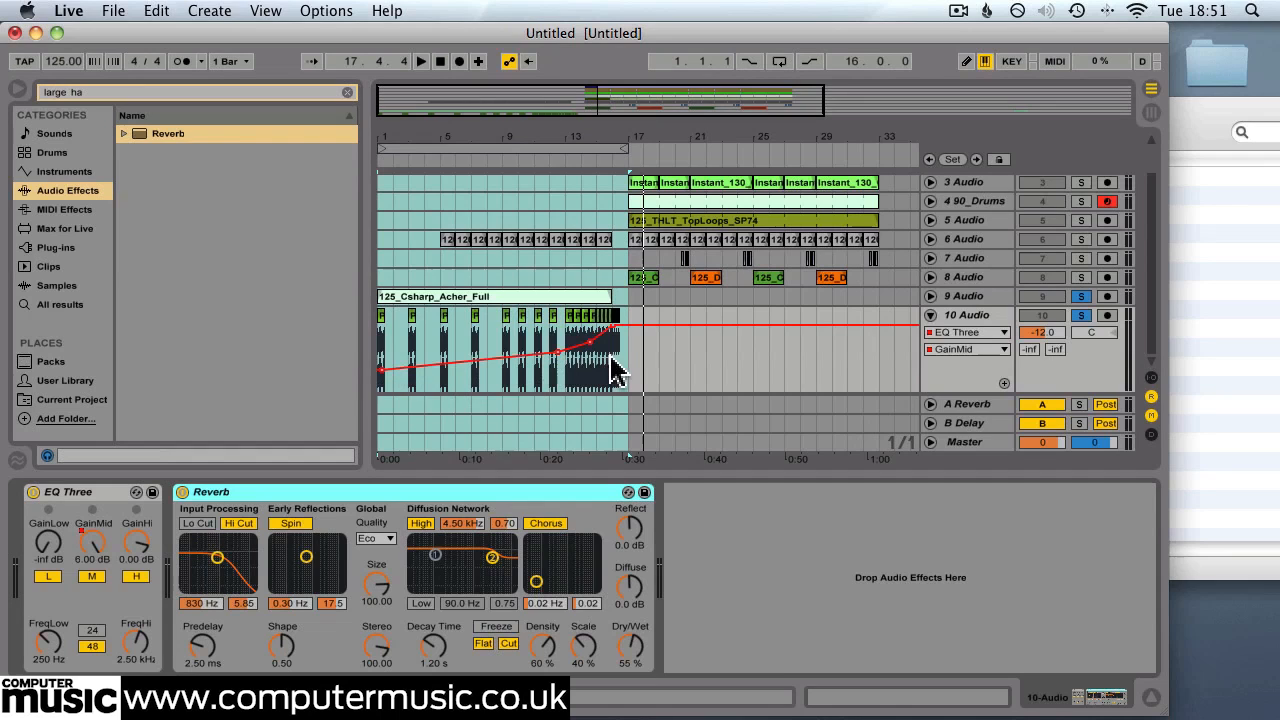
click(967, 332)
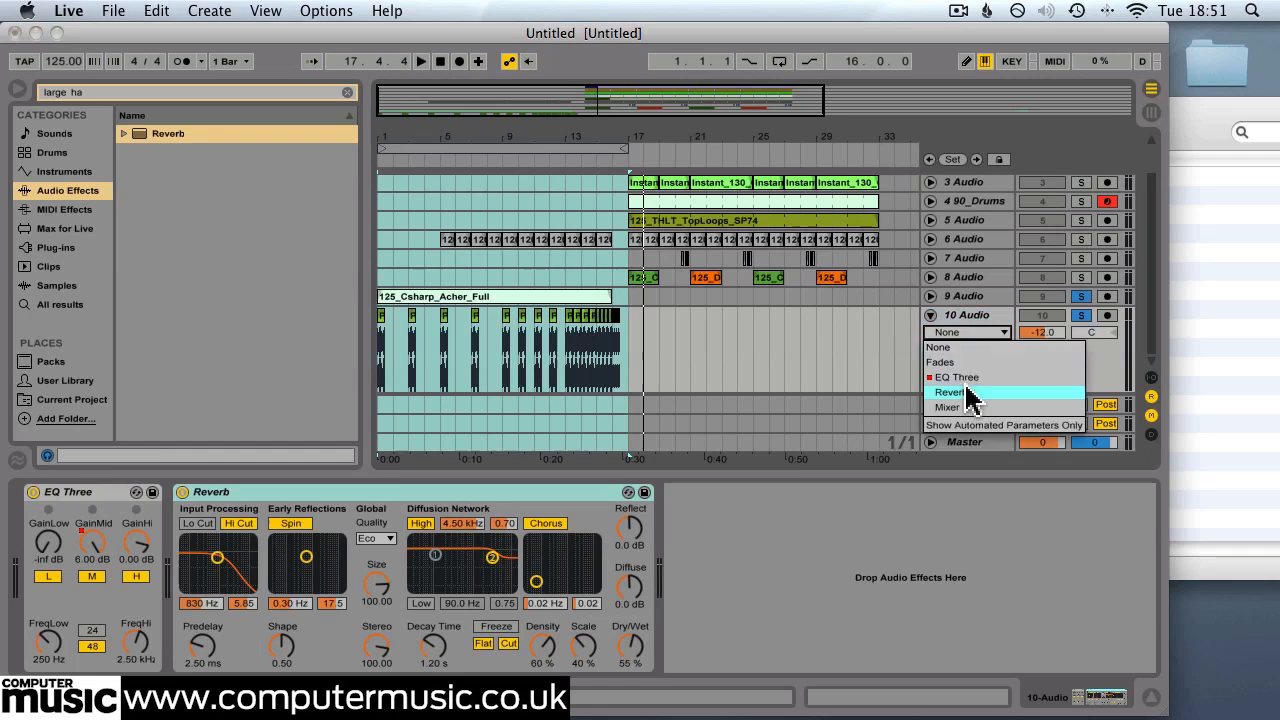
click(948, 391)
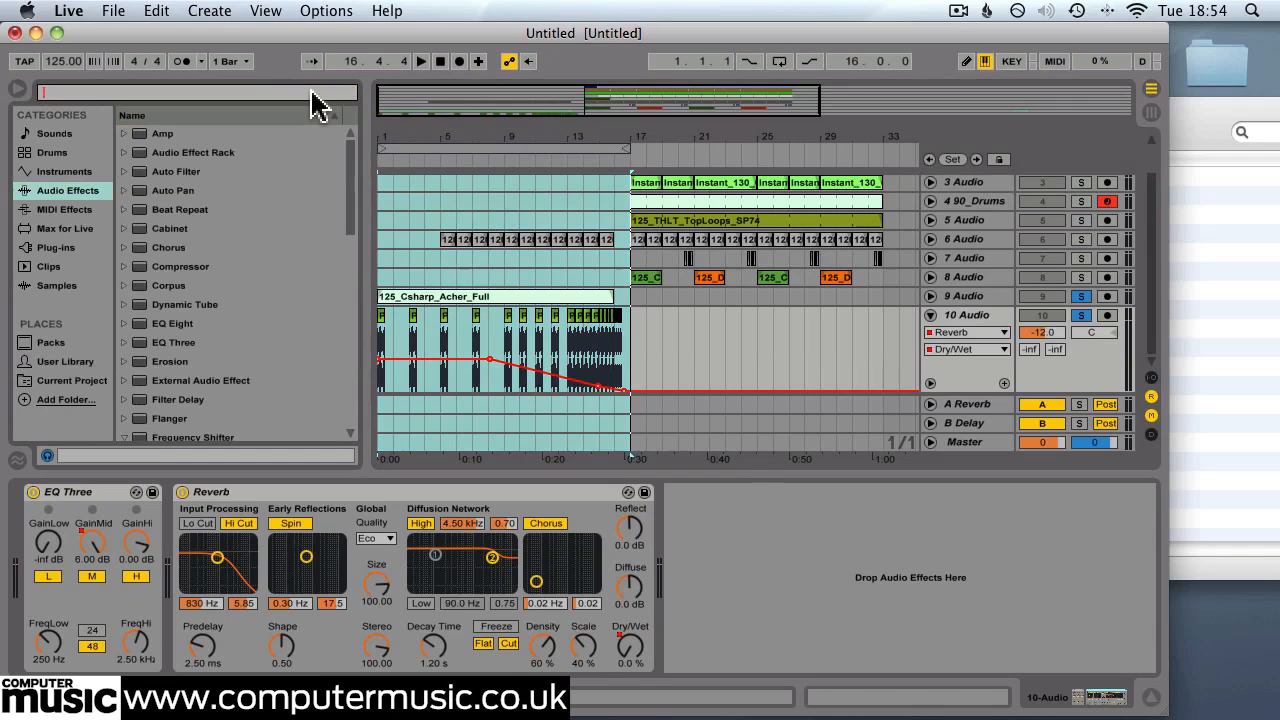
Search the browser for 'ping pong' to place Ping Pong Delay after the vocal Reverb
text(ping pong)
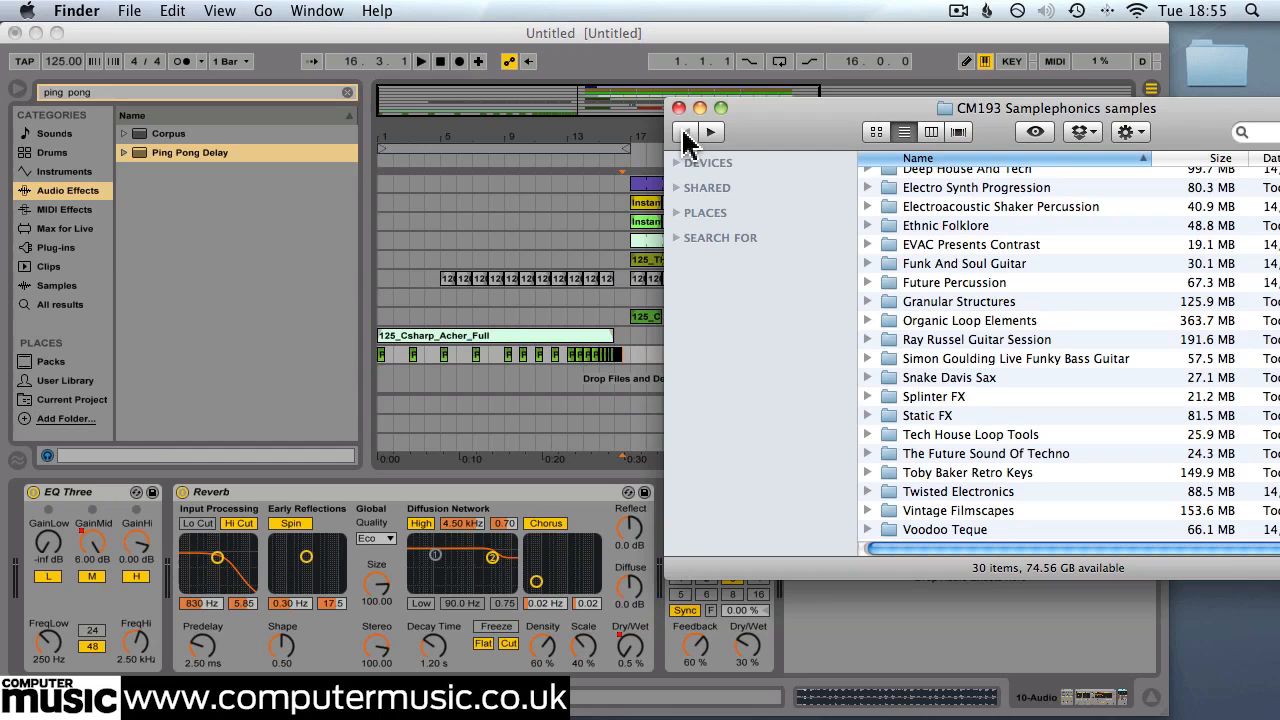
Open an FX folder in the CM193 Samplephonics samples list
double_click(933, 396)
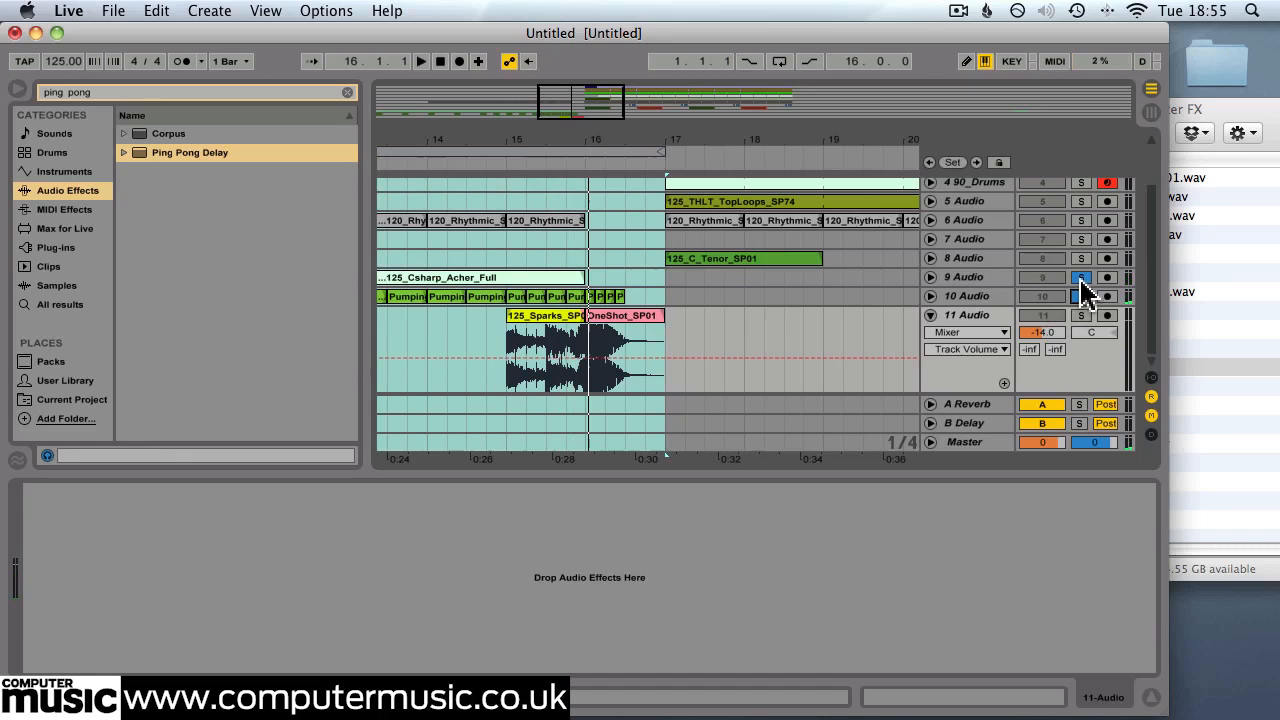
Turn off track 9's solo so all tracks play together
click(420, 61)
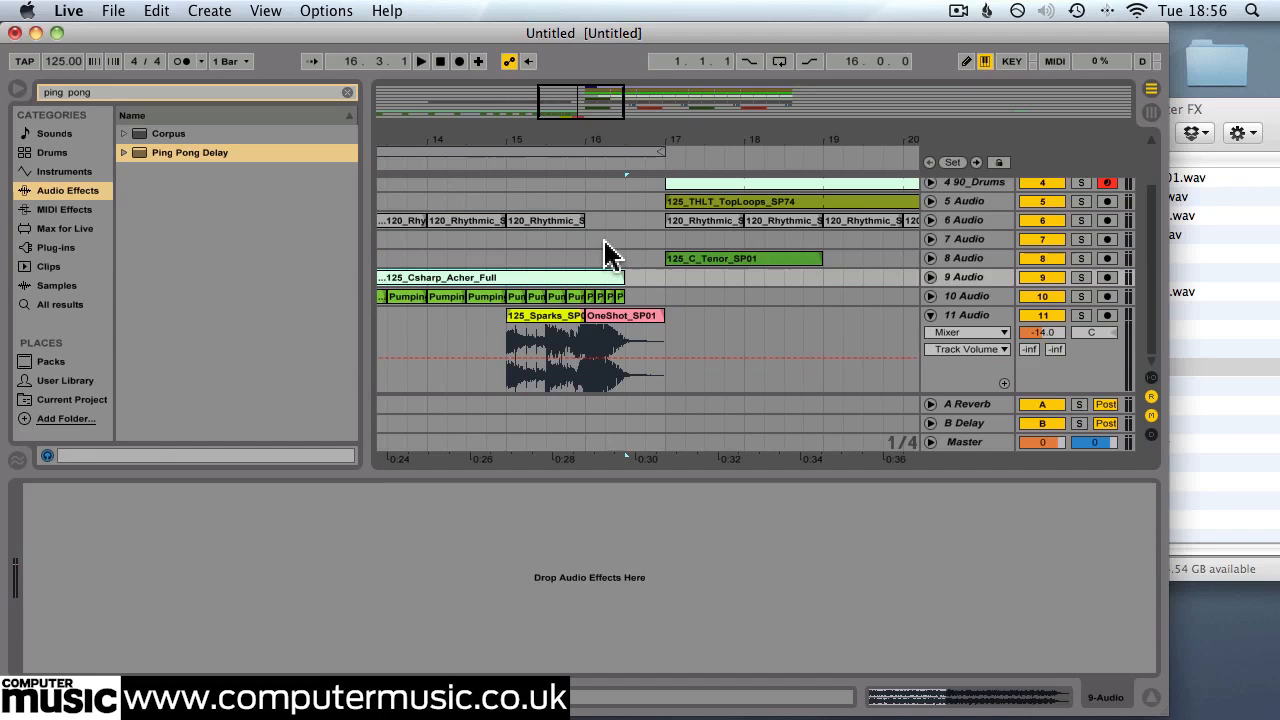
click(208, 11)
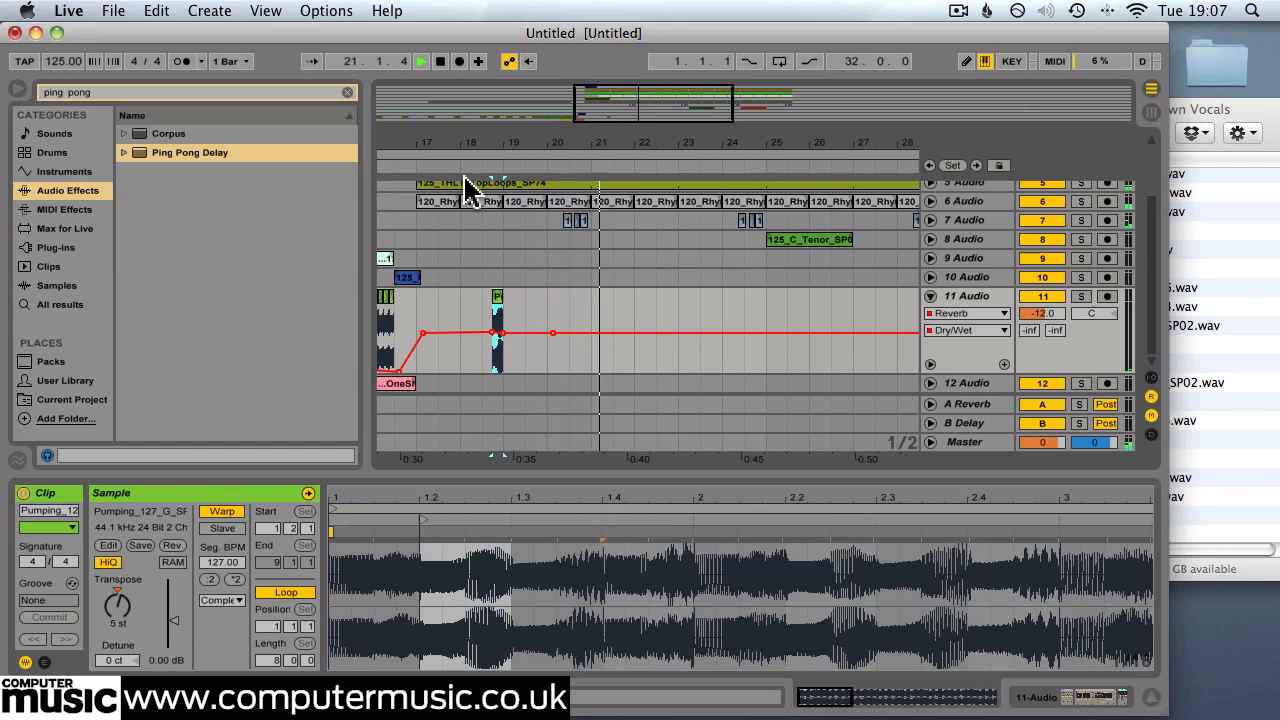
Switch track 11's automation view to a different device
click(1000, 313)
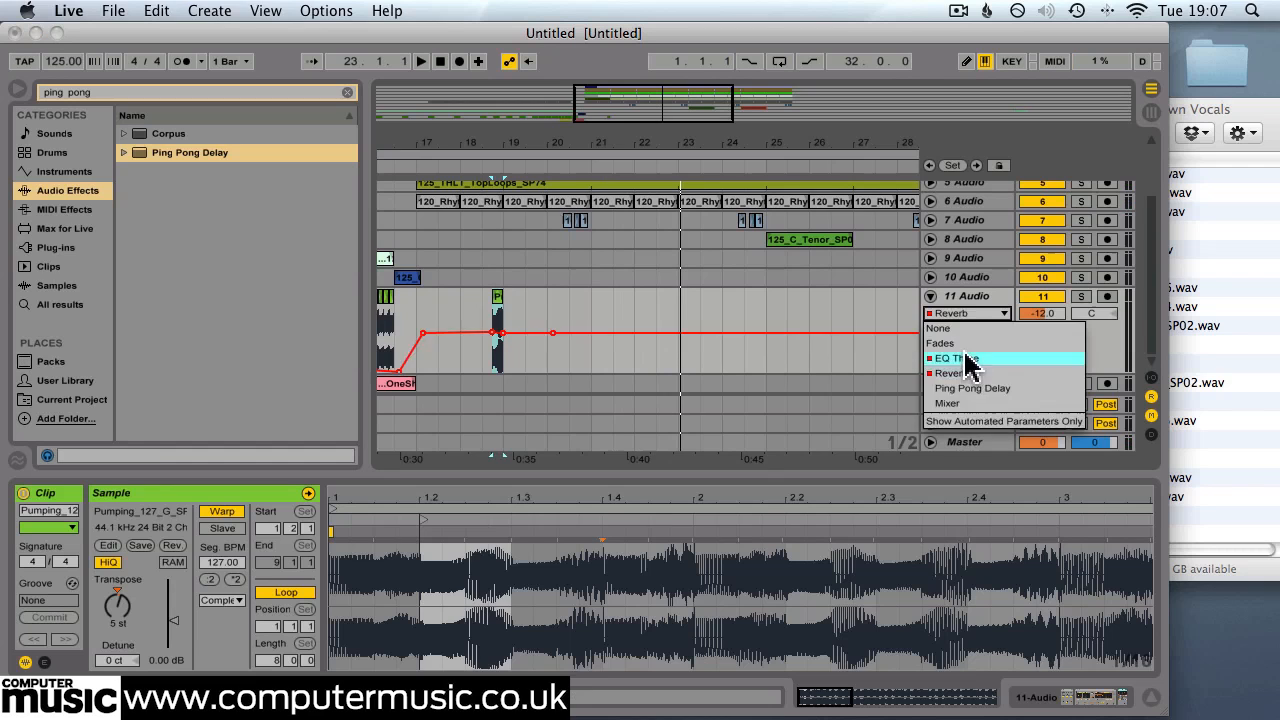
click(950, 358)
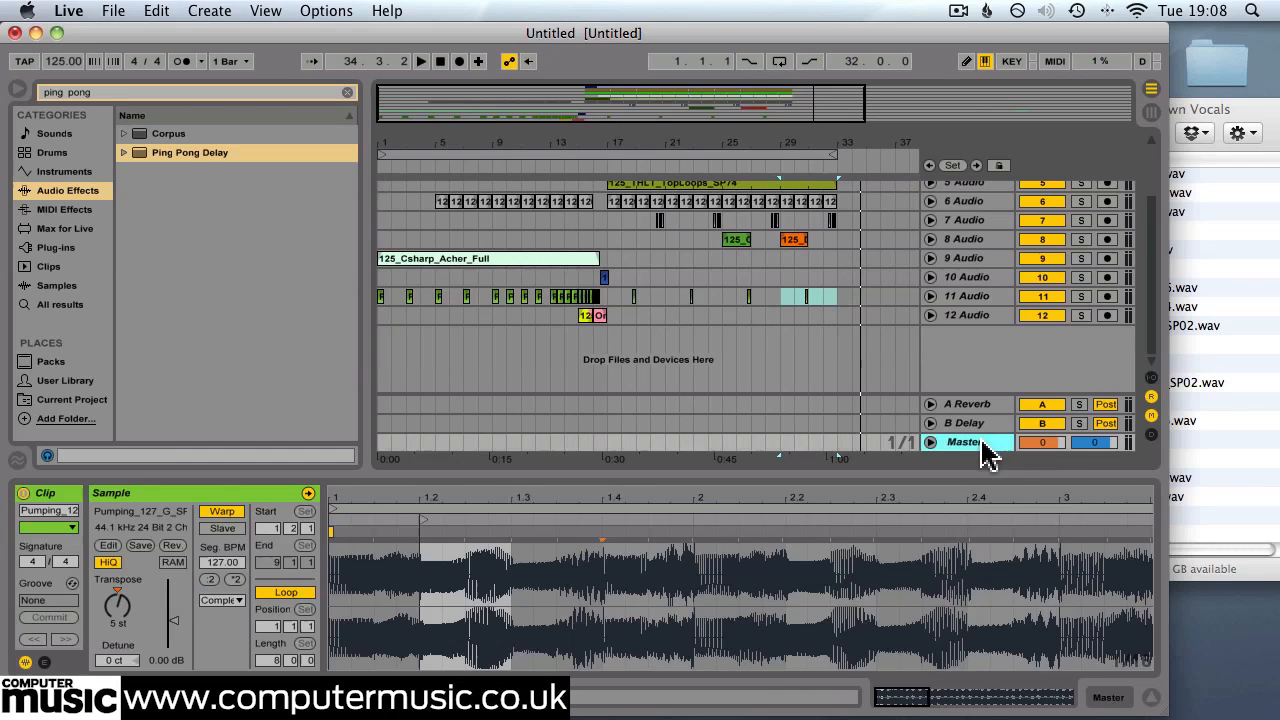
Load the Glue Compressor preset 'Mastering - make it loud' onto the Master track
click(347, 92)
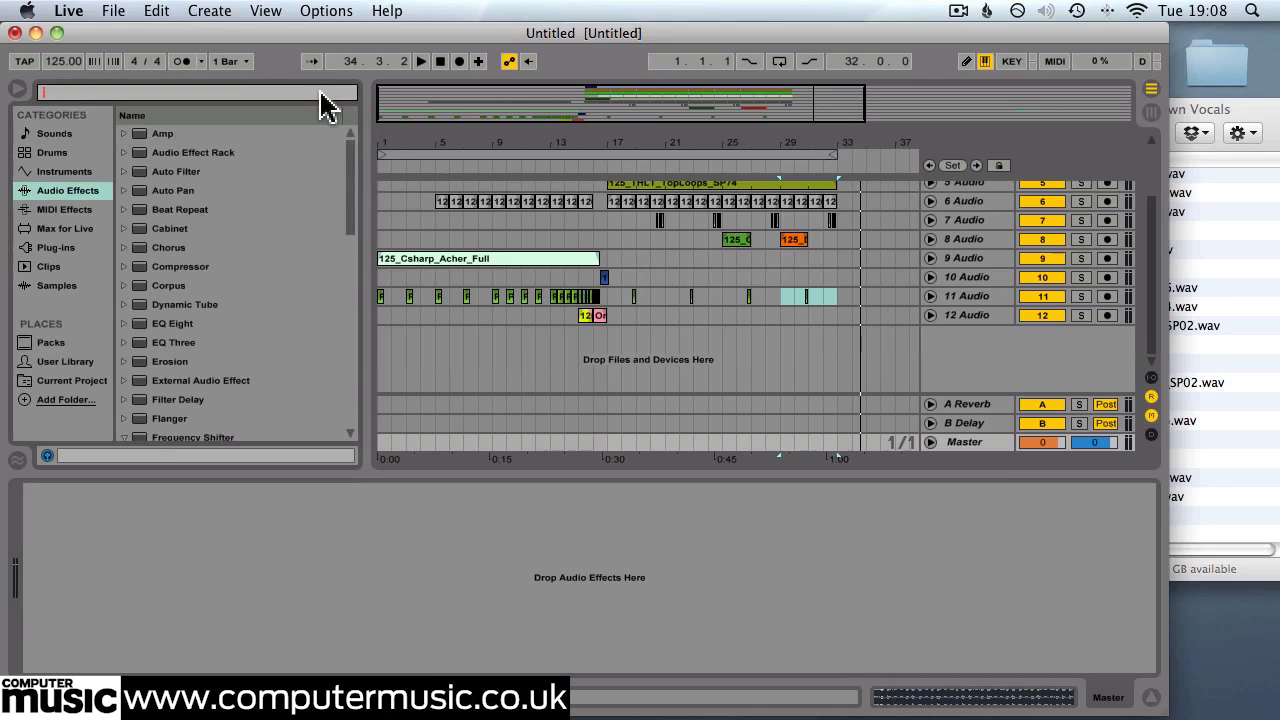
text(glue)
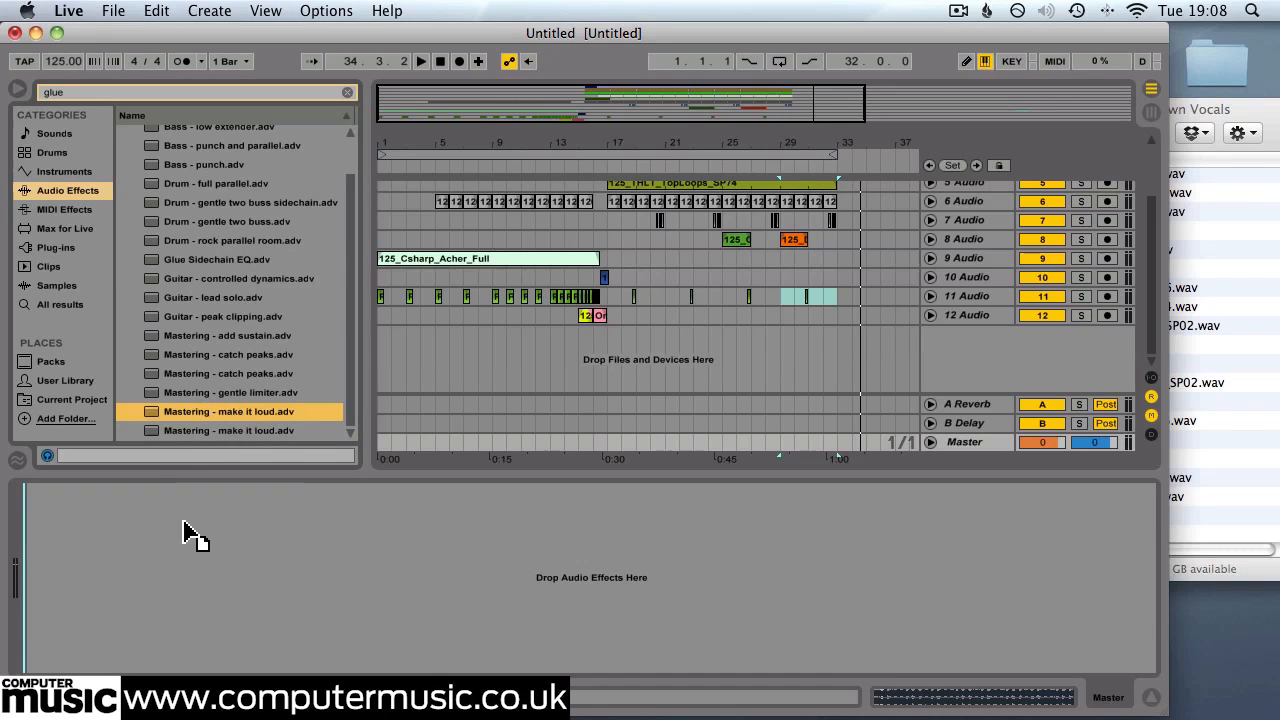
double_click(228, 411)
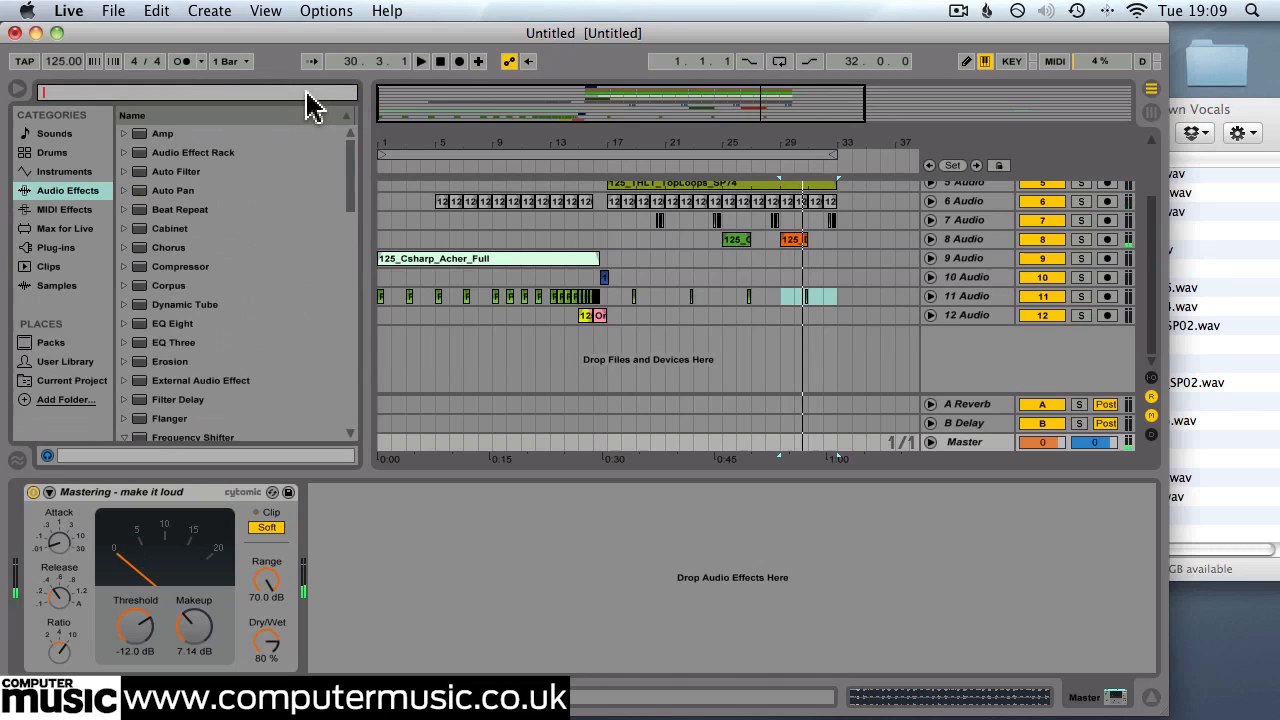
Add a Limiter to Master after the compressor and raise its gain to about 2 dB
text(limite)
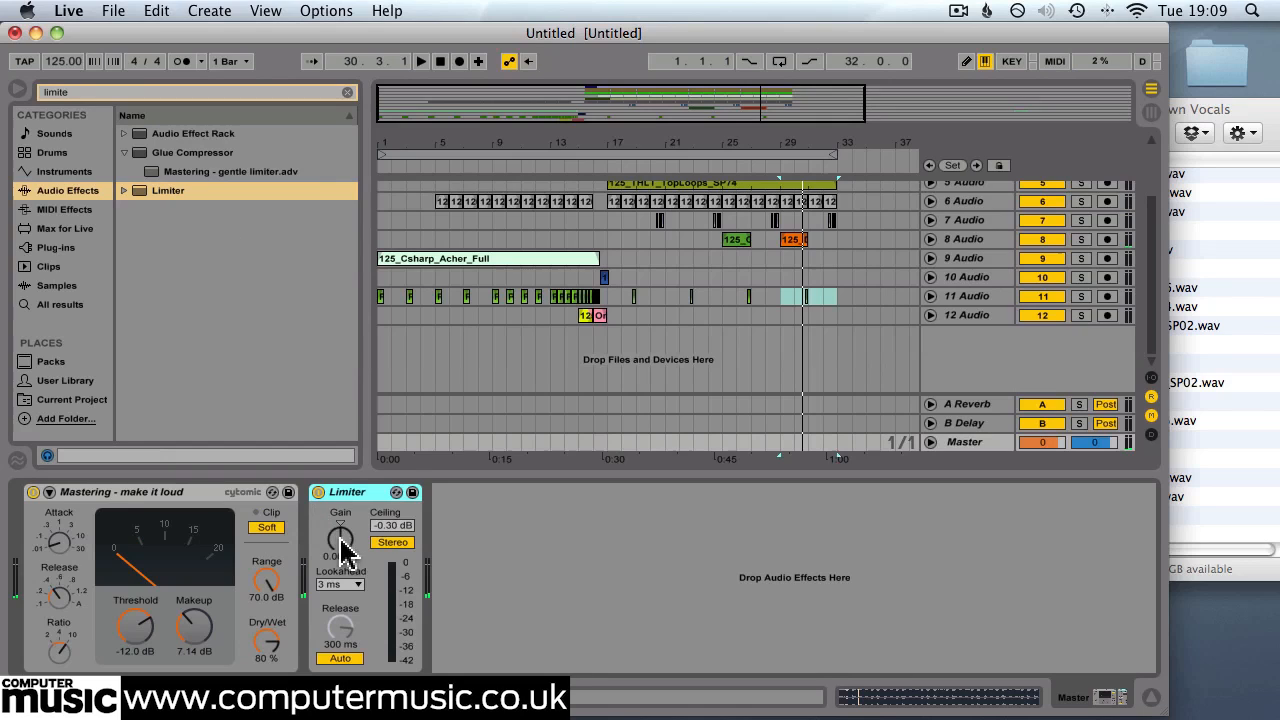
drag(341, 540, 345, 525)
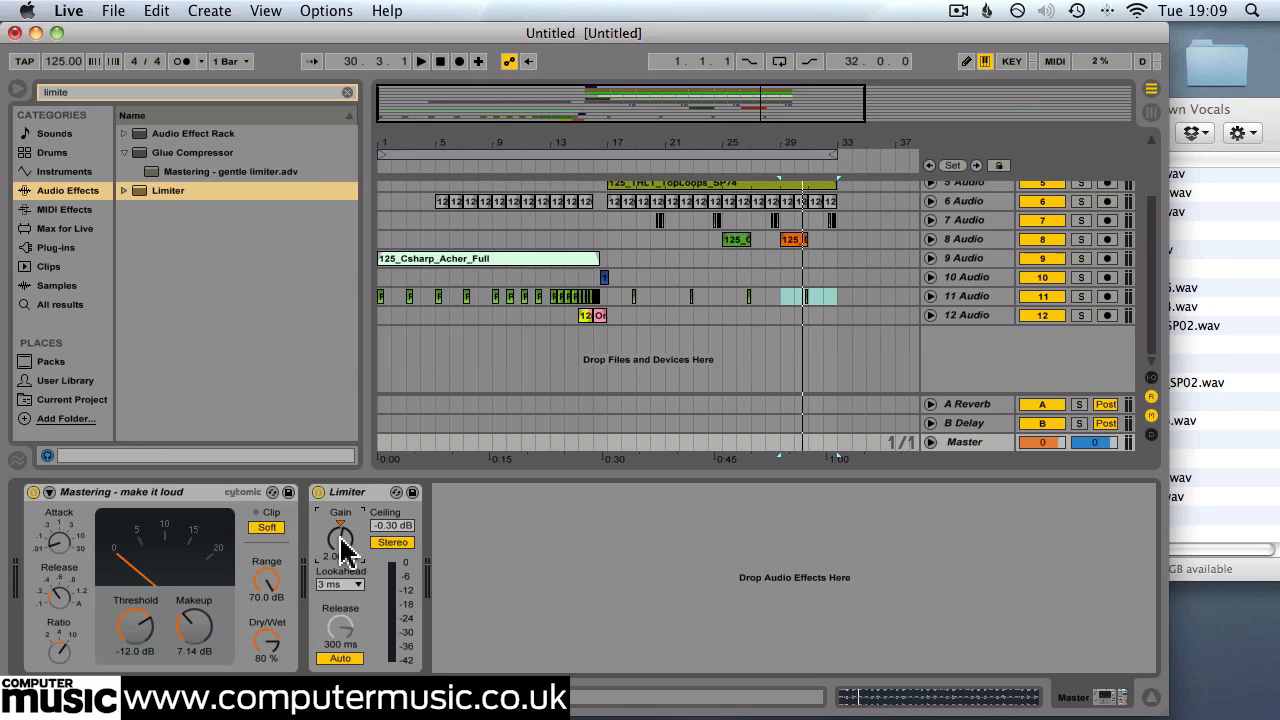